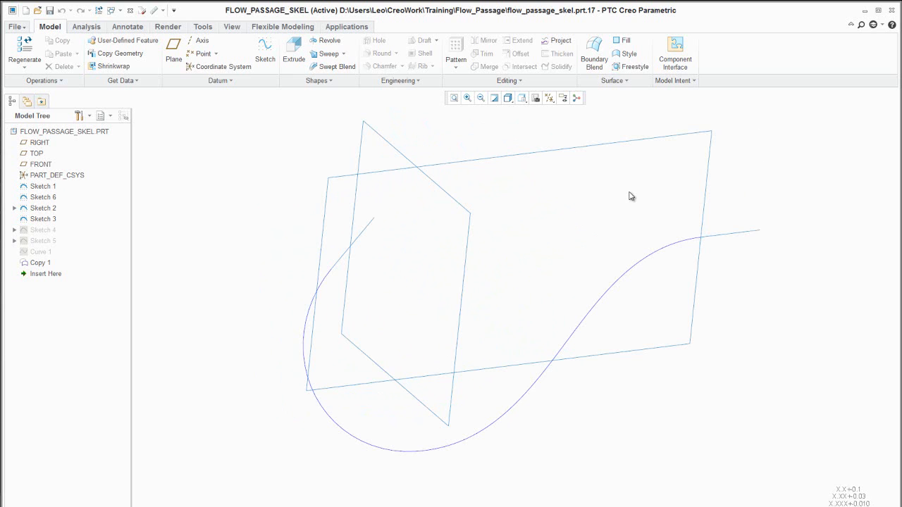
pyautogui.moveTo(626, 40)
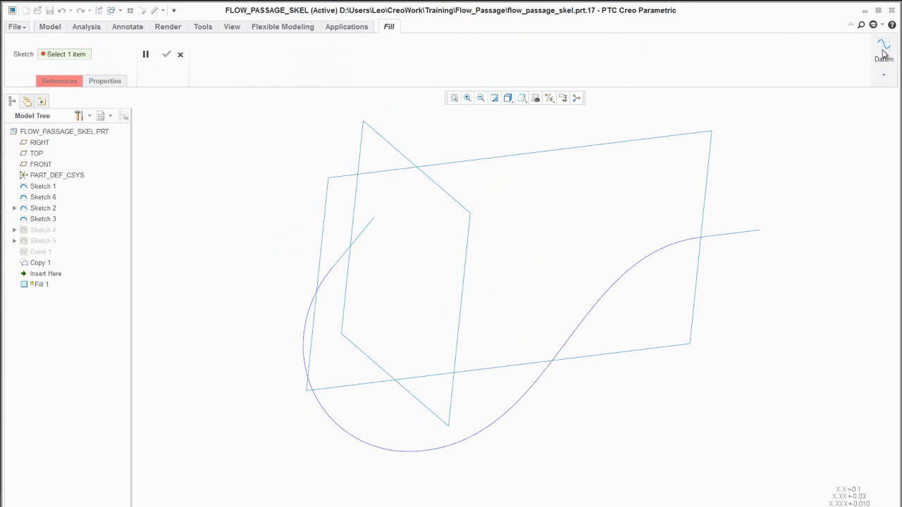
# - Create datum plane DTM5 through the Sketch 2 curve's end point, normal to the curve
pyautogui.click(884, 45)
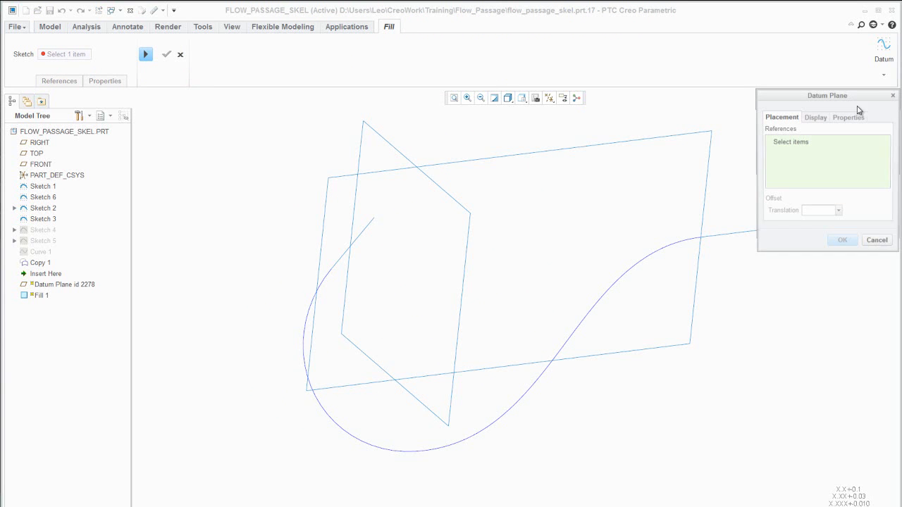
pyautogui.click(332, 269)
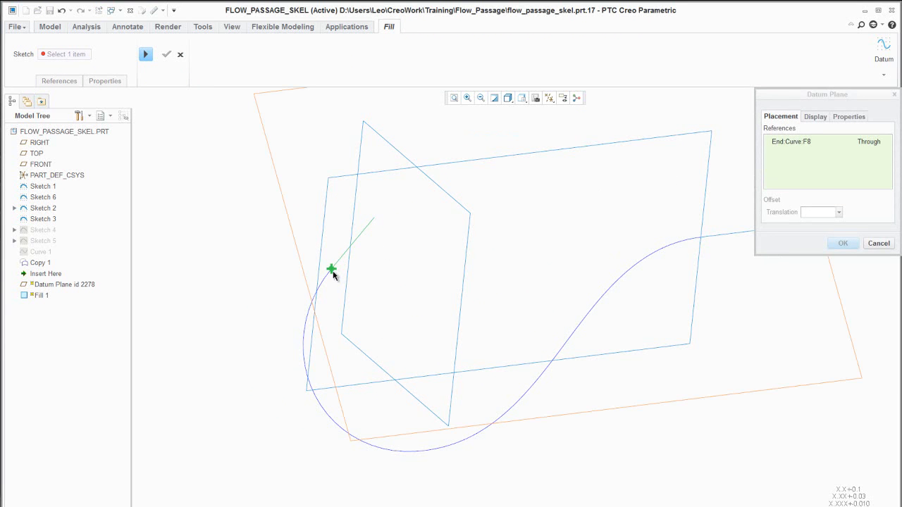
pyautogui.moveTo(332, 268)
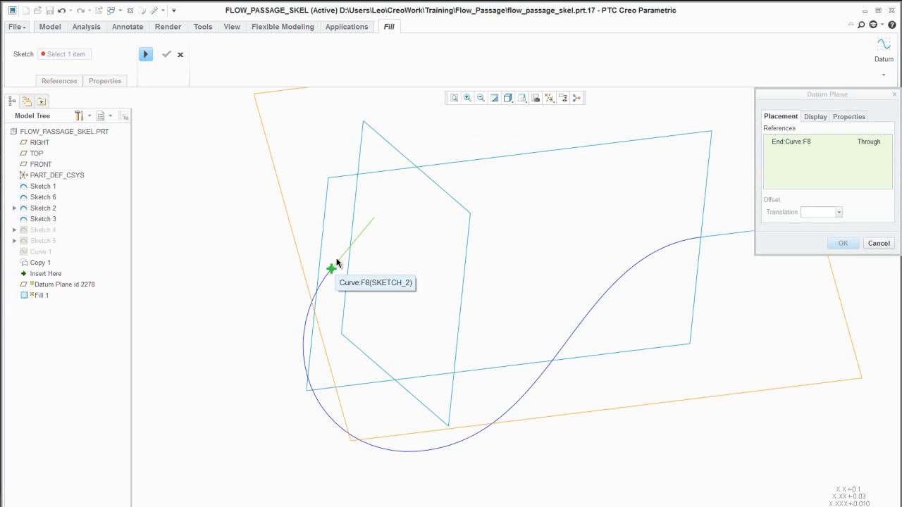
pyautogui.click(331, 269)
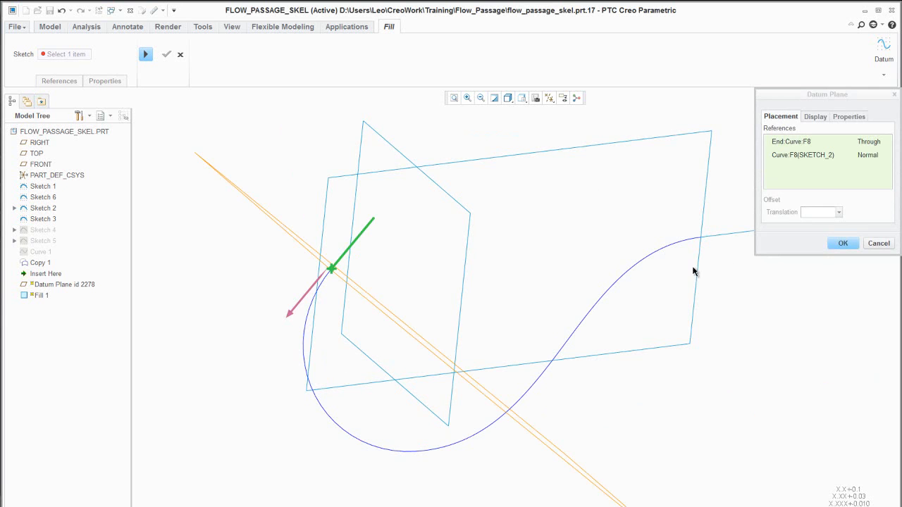
pyautogui.click(843, 243)
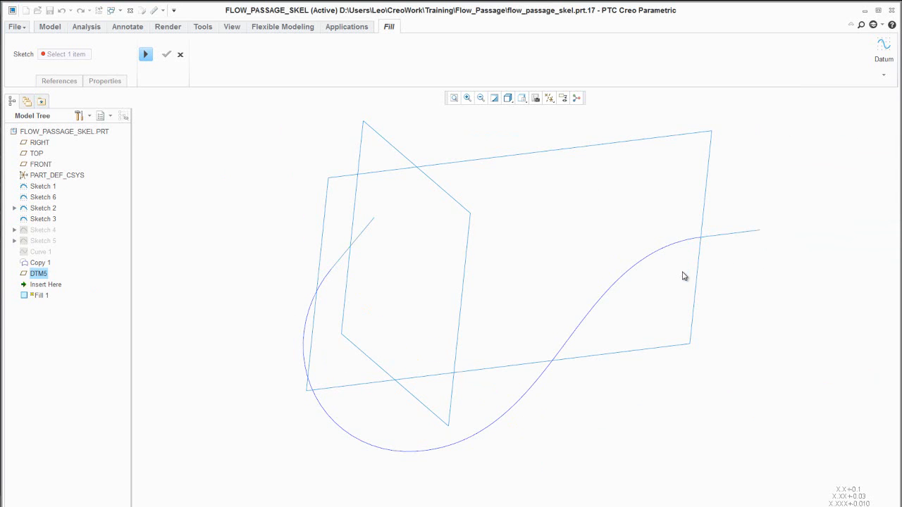
# - Sketch a circle on DTM5 at the curve end and complete Fill 1
pyautogui.click(146, 54)
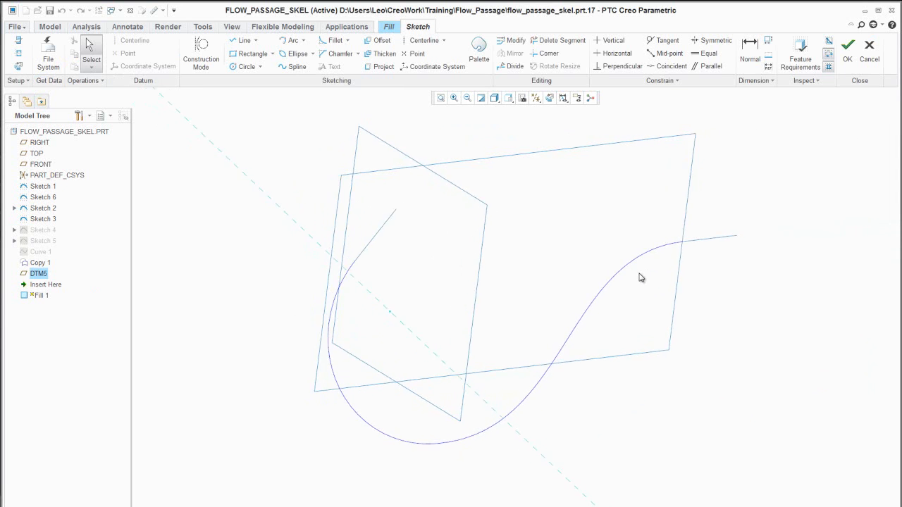
pyautogui.rightClick(642, 277)
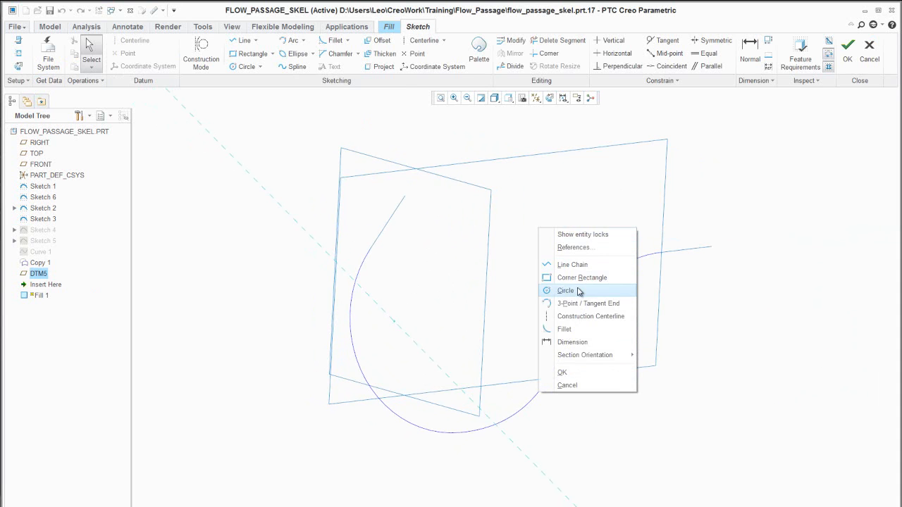
pyautogui.click(566, 290)
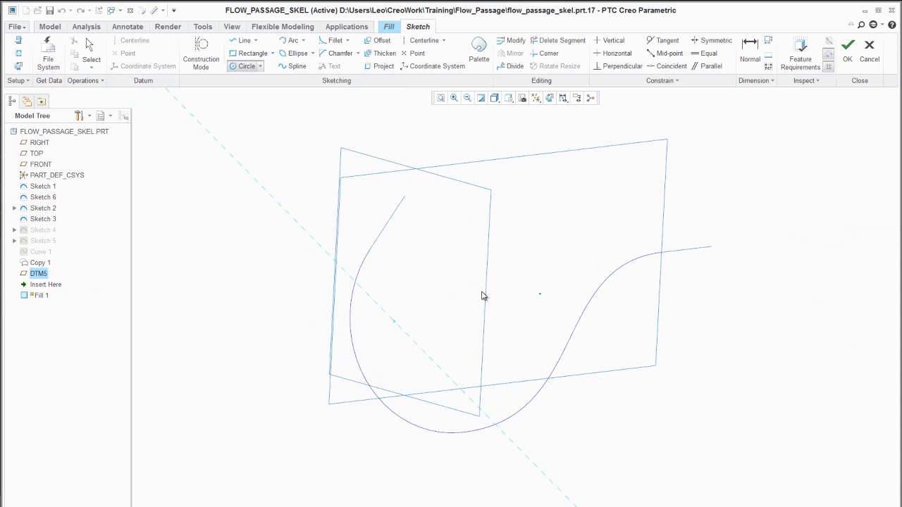
pyautogui.moveTo(372, 255)
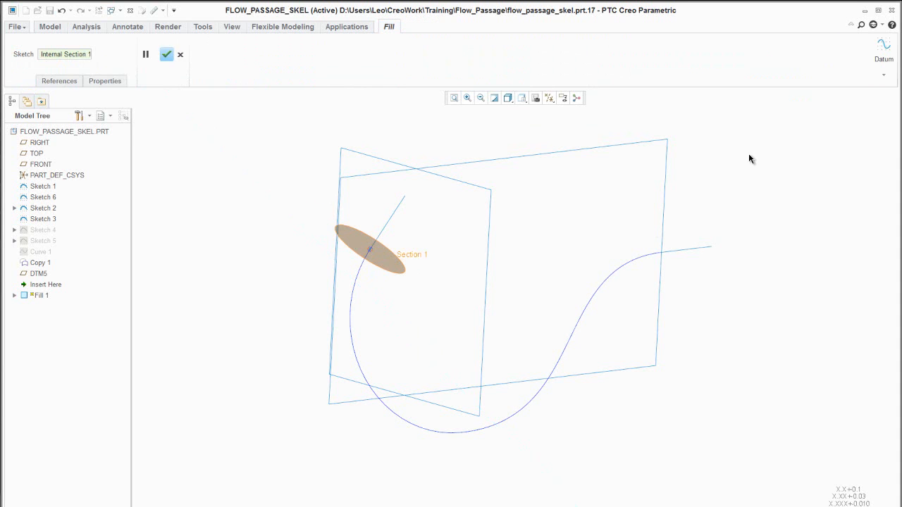
pyautogui.click(167, 55)
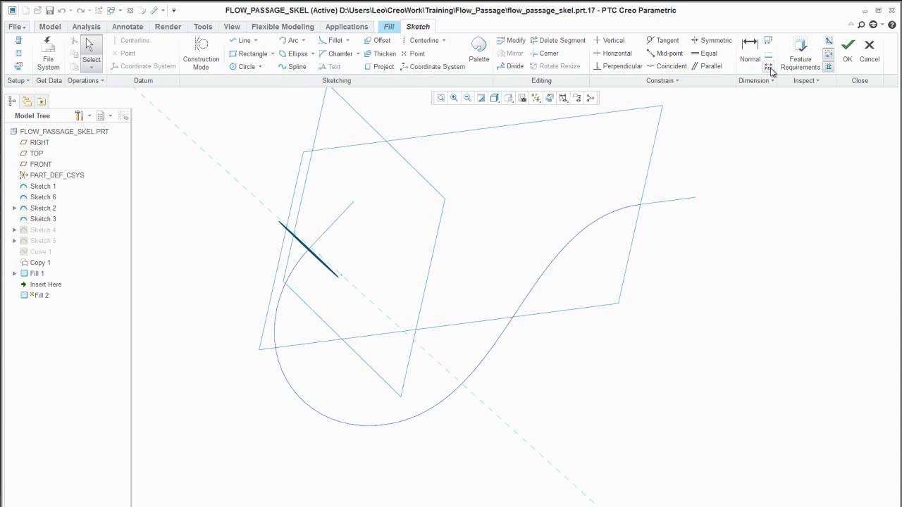
pyautogui.moveTo(286, 237)
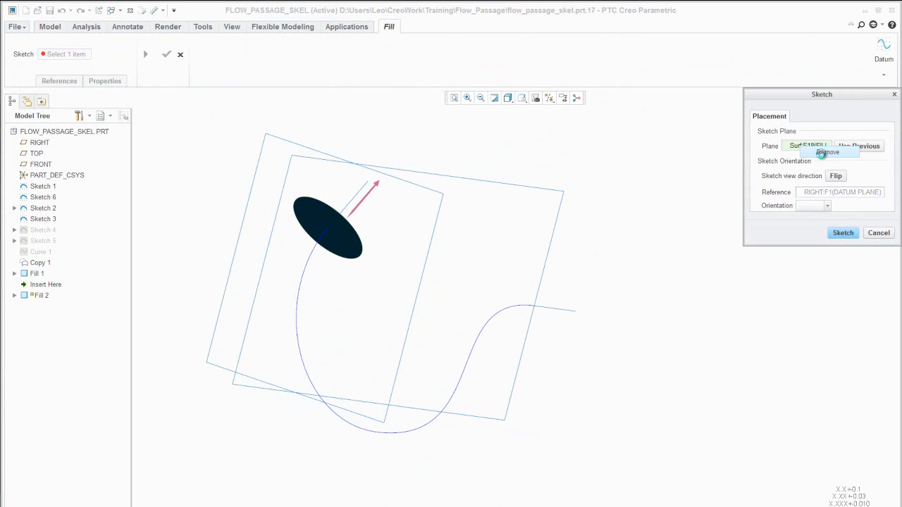
# - Replace the wrong sketch plane with new datum DTM6 at the second curve's end, normal to it
pyautogui.click(828, 152)
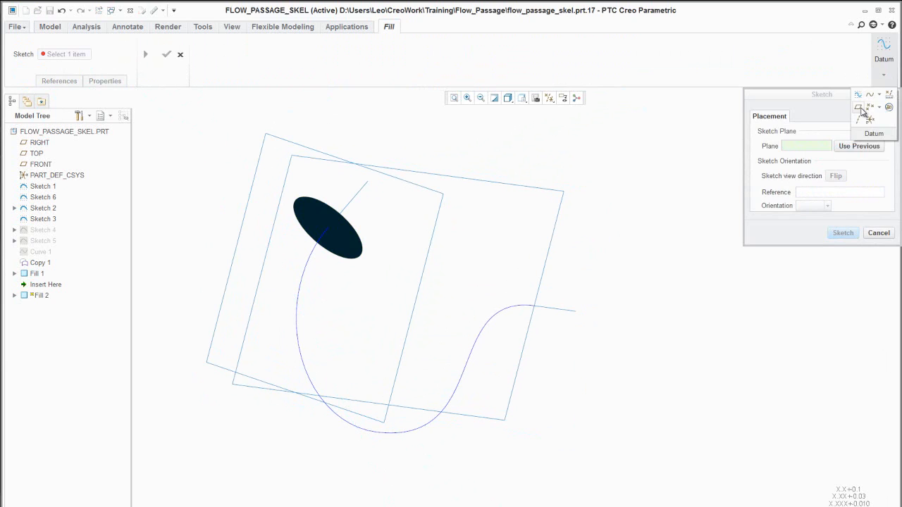
pyautogui.click(858, 107)
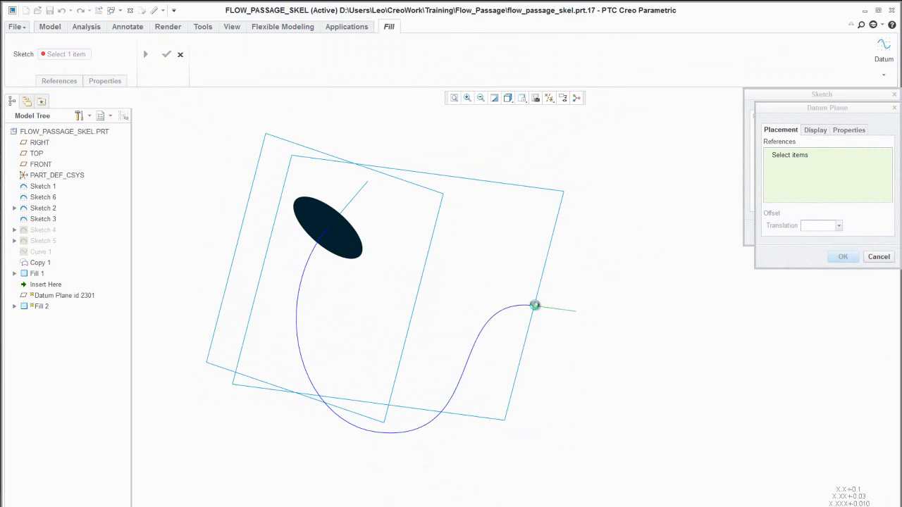
pyautogui.click(535, 305)
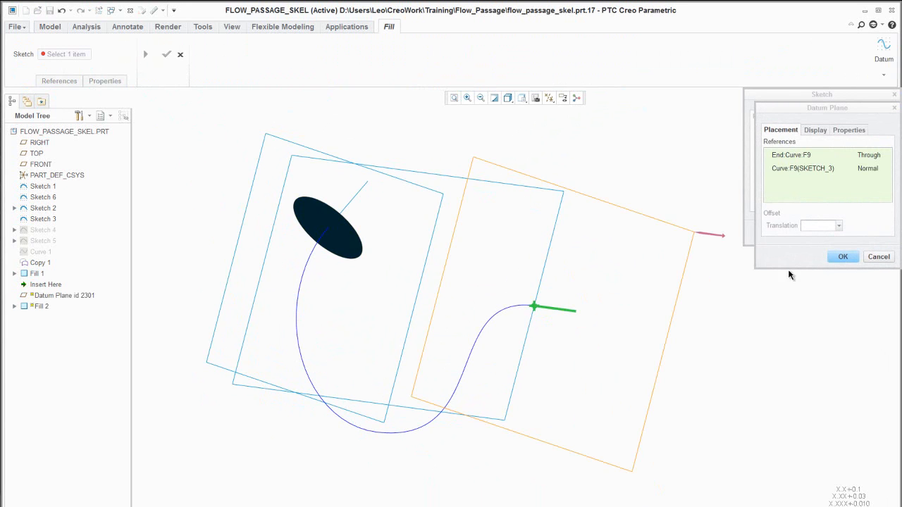
pyautogui.click(843, 256)
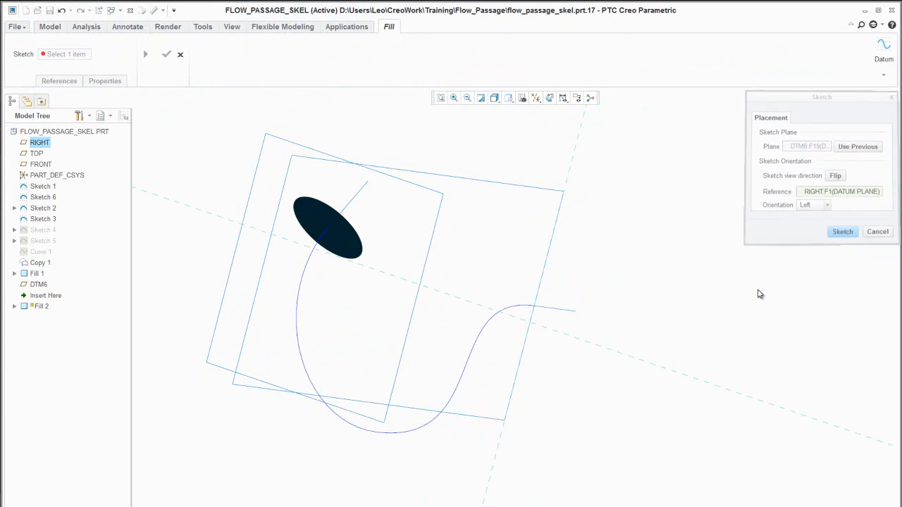
pyautogui.click(843, 232)
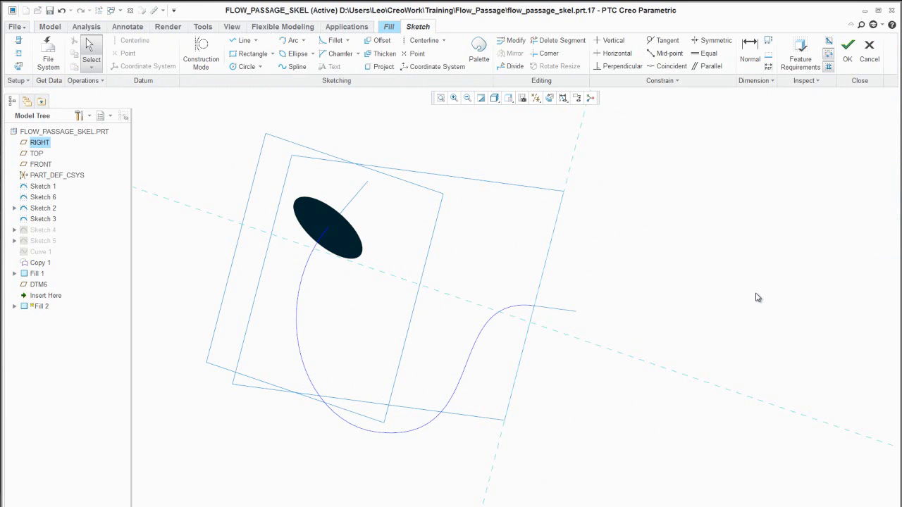
# - Sketch a circle at the curve end cut by a vertical chord, round the corners, finish Fill 2
pyautogui.rightClick(758, 296)
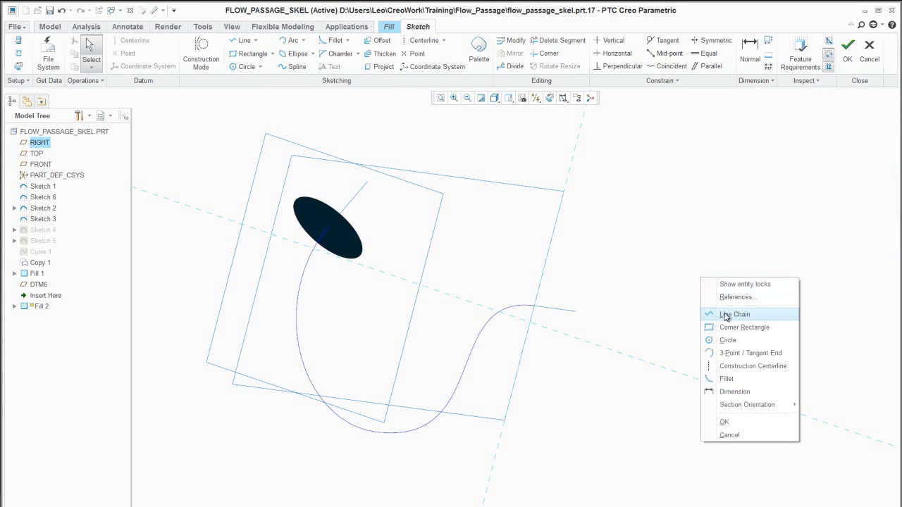
pyautogui.click(728, 340)
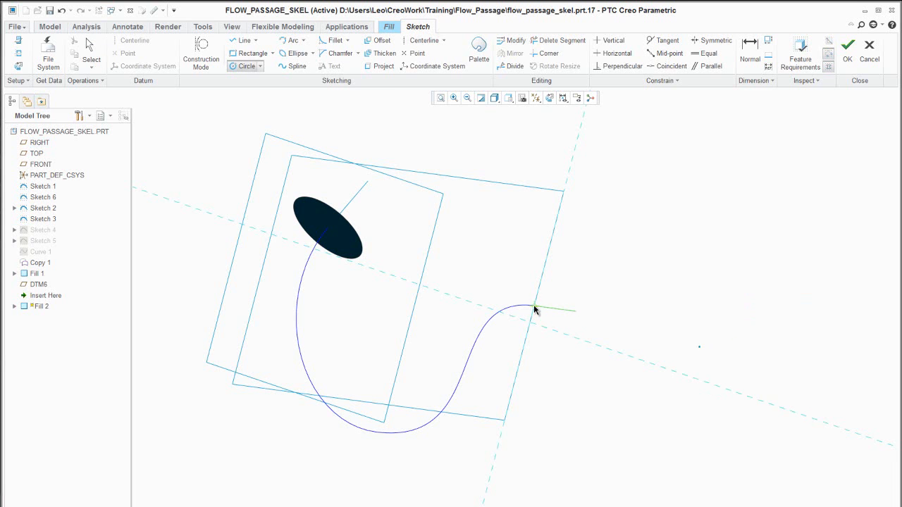
pyautogui.moveTo(534, 306); pyautogui.dragTo(571, 345)
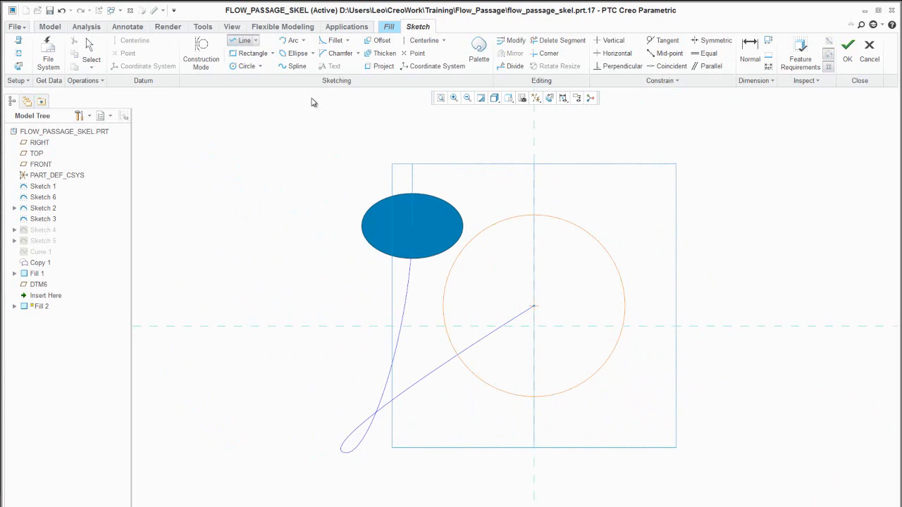
pyautogui.moveTo(515, 217); pyautogui.dragTo(516, 411)
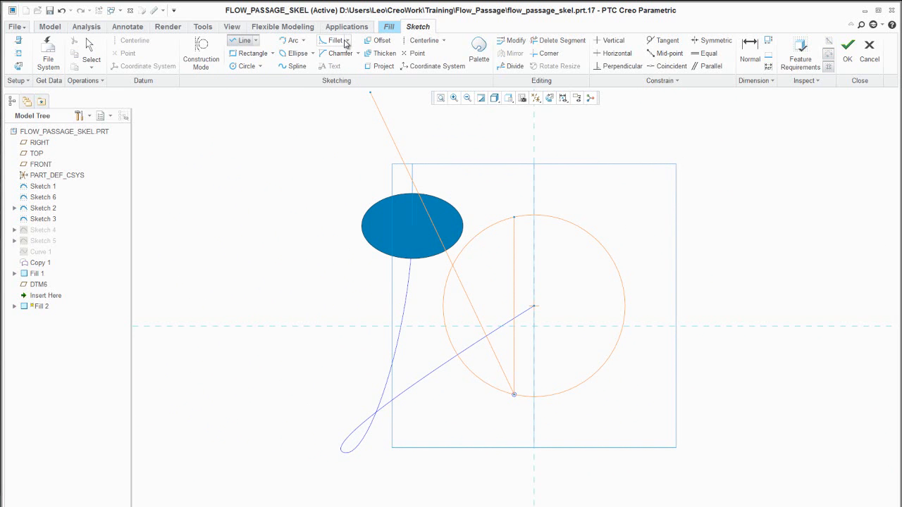
pyautogui.moveTo(334, 40)
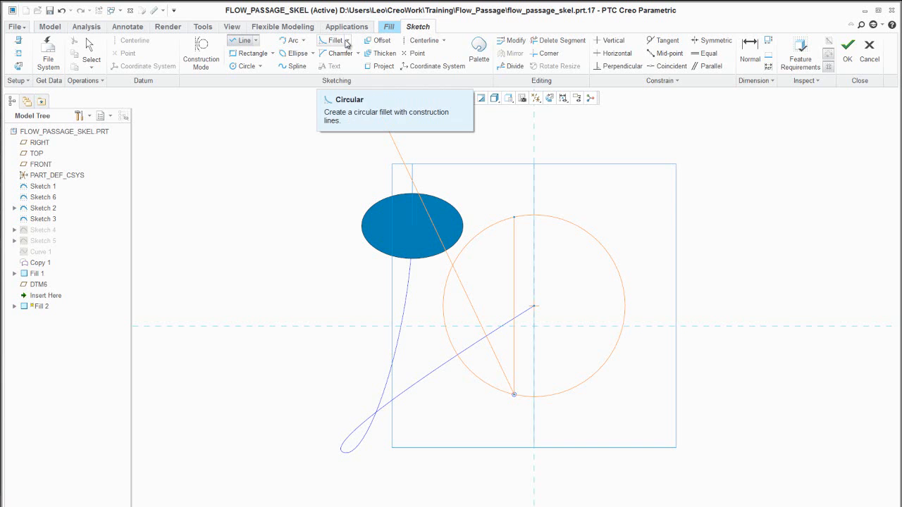
pyautogui.click(346, 40)
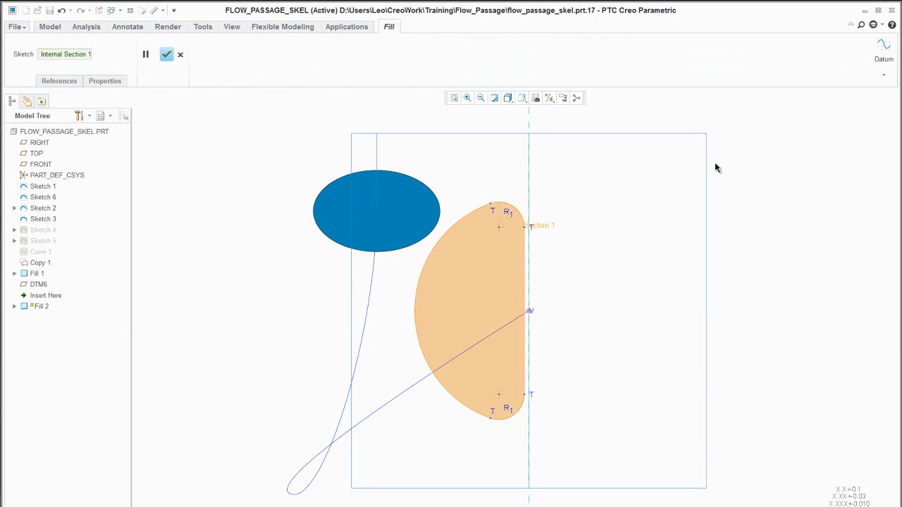
pyautogui.click(166, 54)
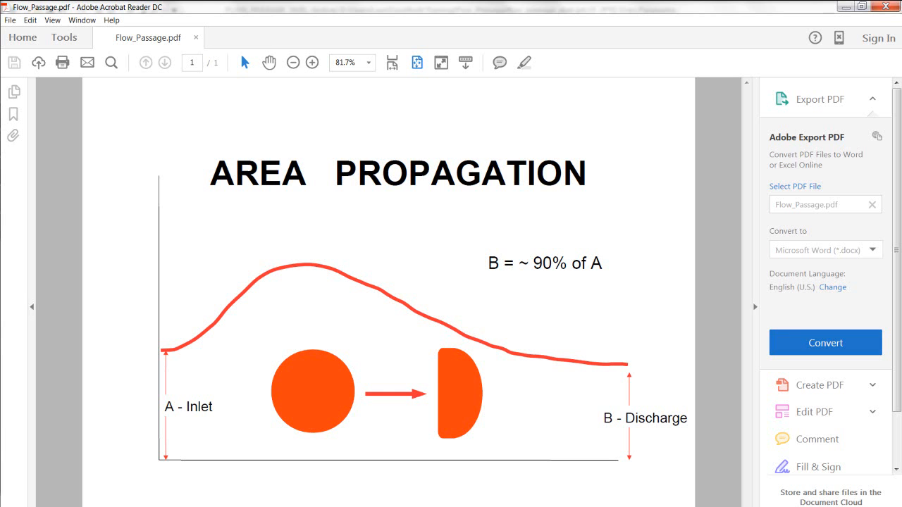
pyautogui.moveTo(618, 430)
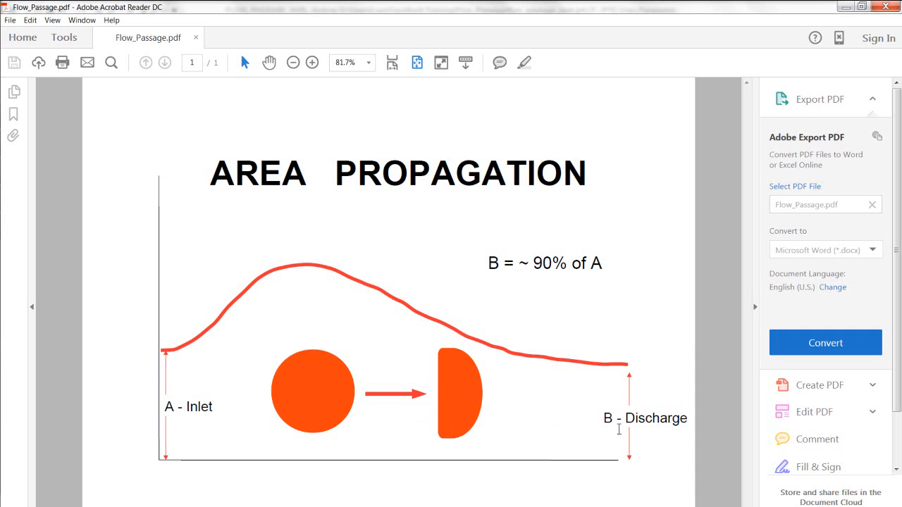
pyautogui.moveTo(573, 301)
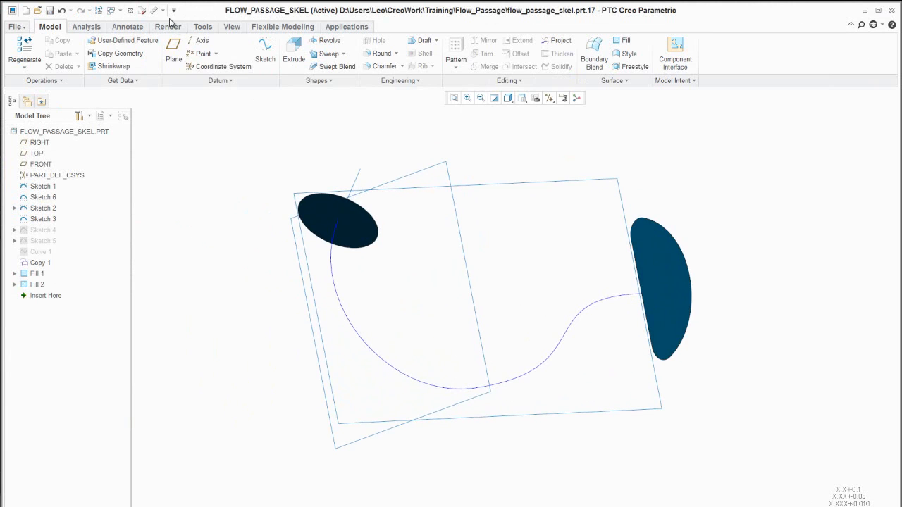
pyautogui.moveTo(154, 10)
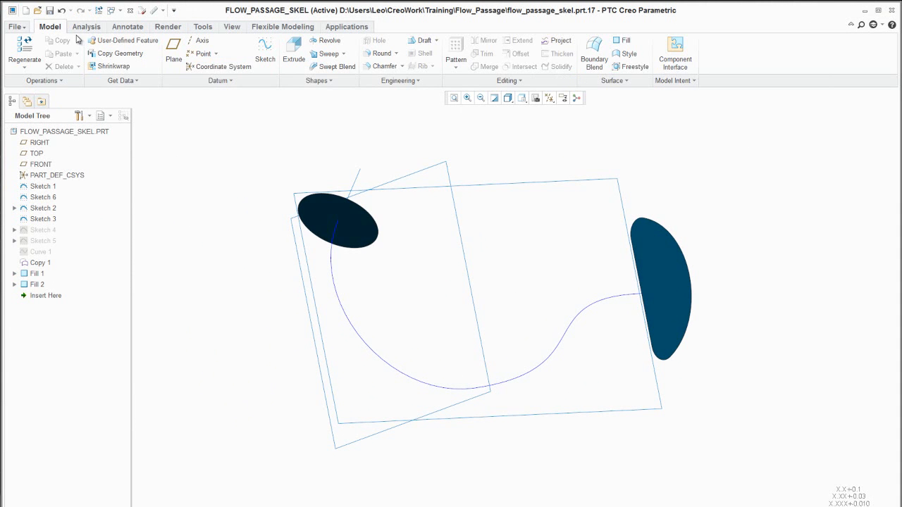
pyautogui.click(86, 26)
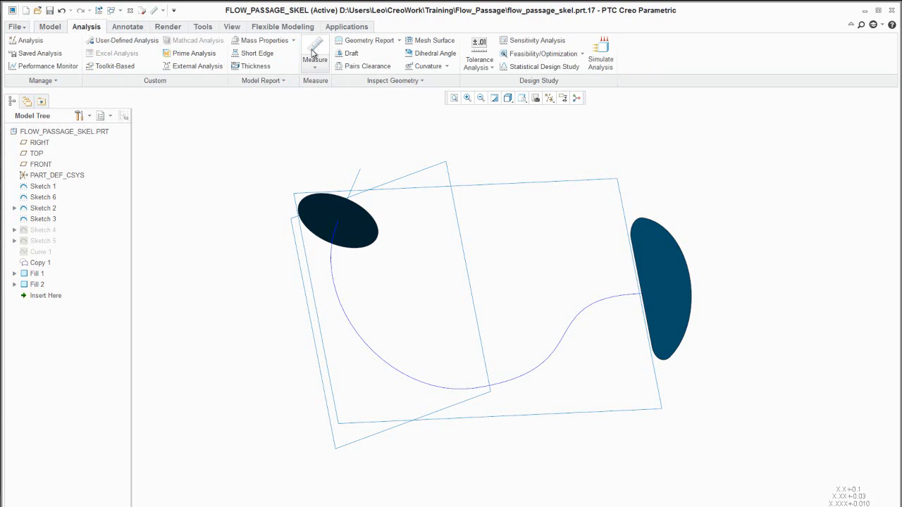
pyautogui.moveTo(315, 53)
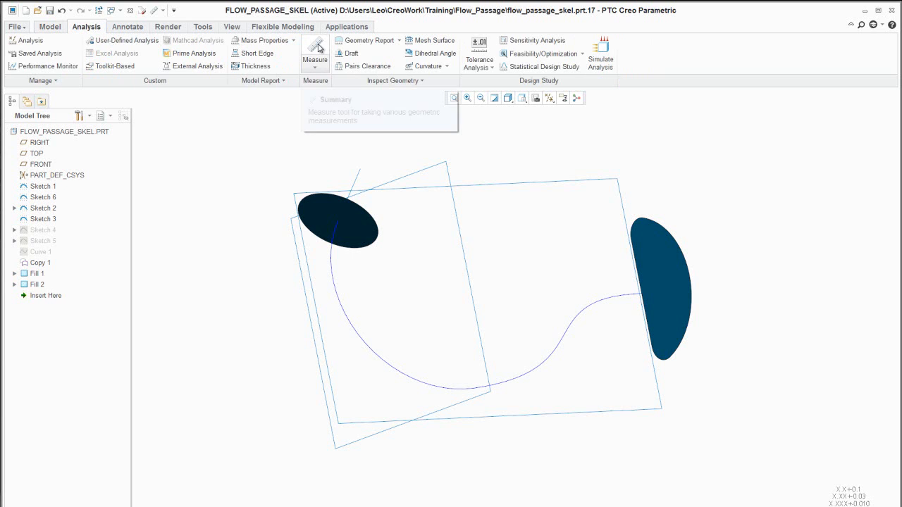
pyautogui.click(315, 54)
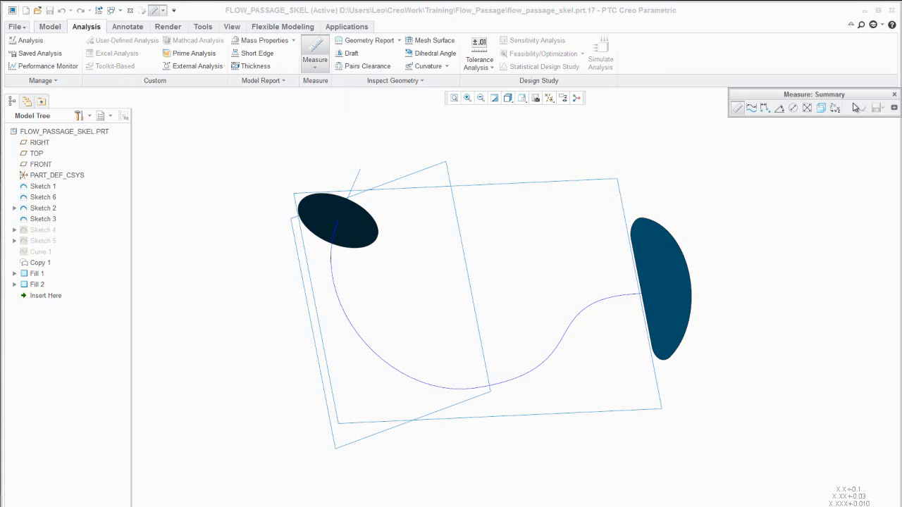
pyautogui.moveTo(314, 56)
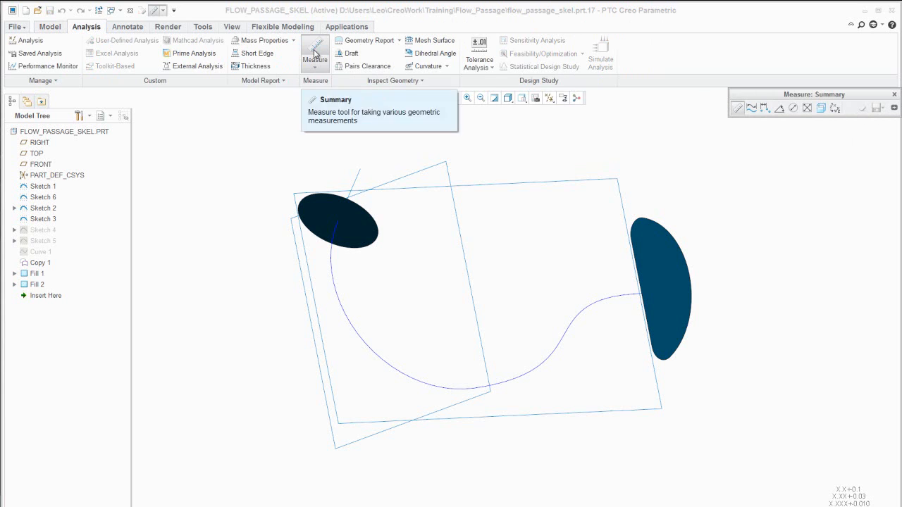
pyautogui.rightClick(314, 47)
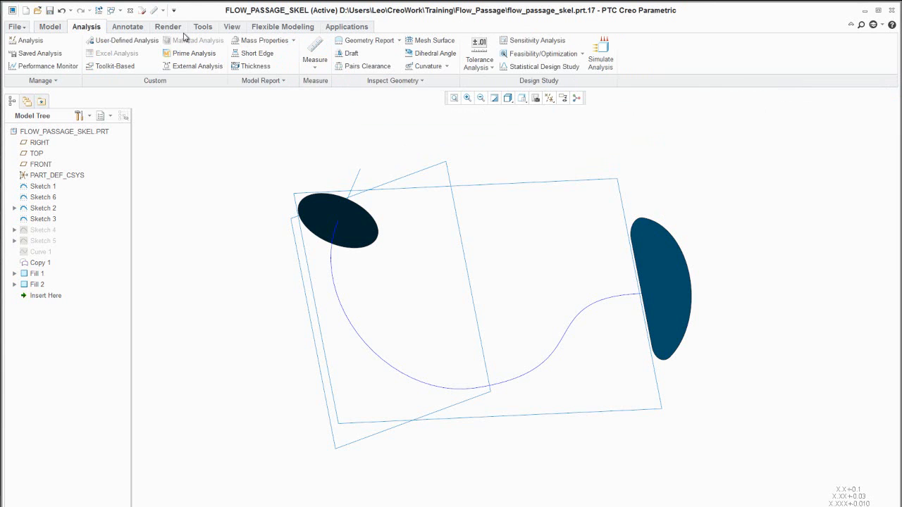
pyautogui.click(49, 27)
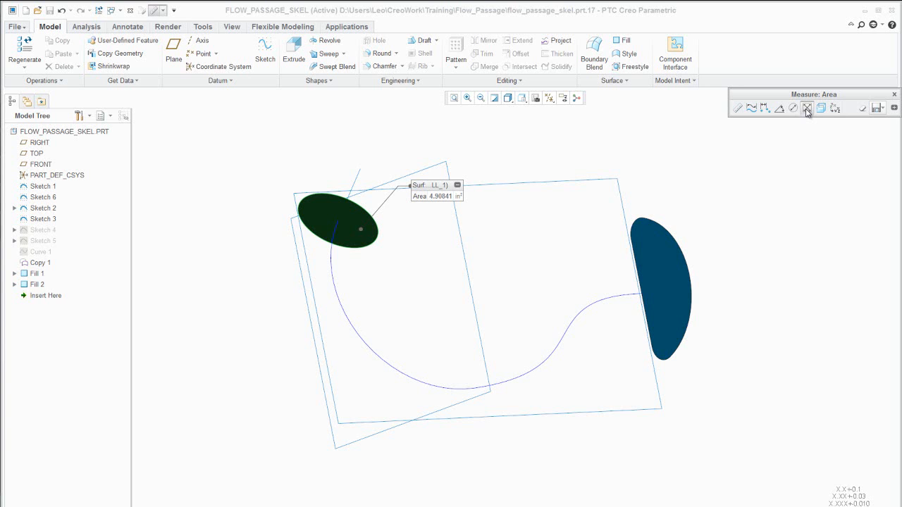
pyautogui.moveTo(885, 167)
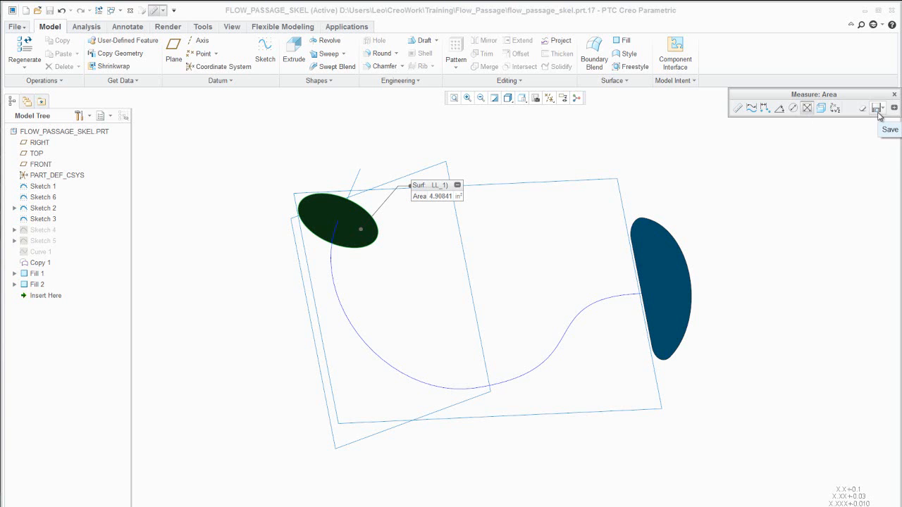
# - Save the upper-left surface's 4.90841 area measurement as feature SEC_A
pyautogui.click(878, 107)
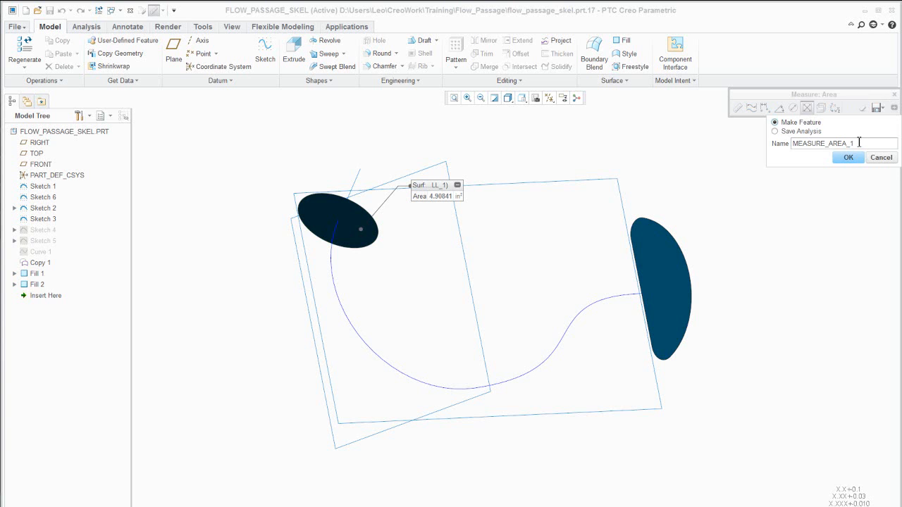
pyautogui.write('s')
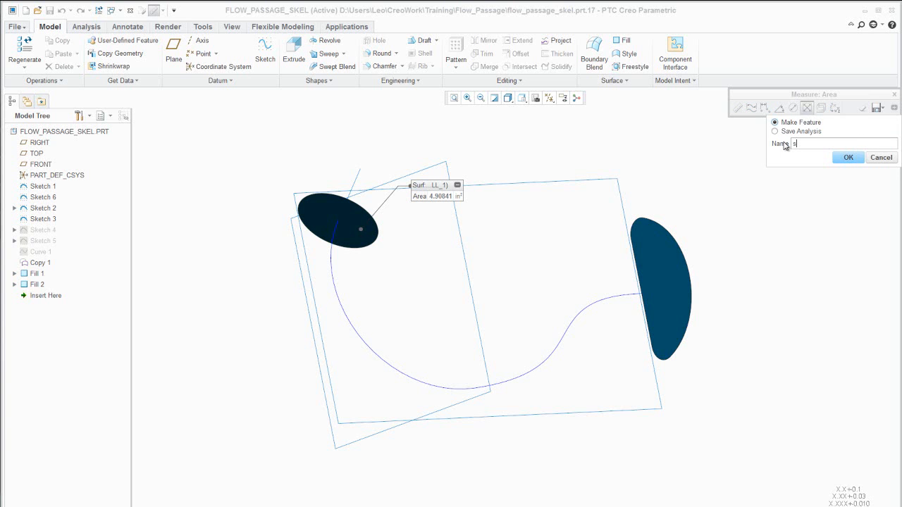
pyautogui.write('ec_')
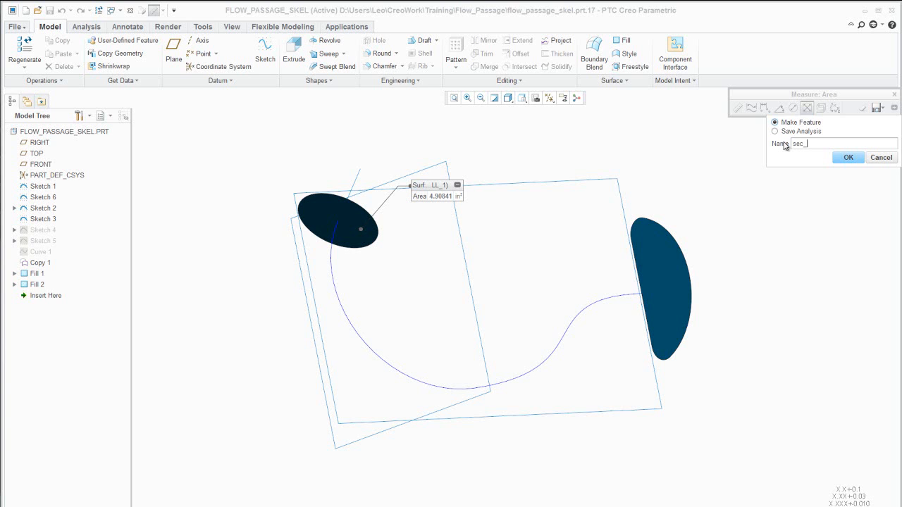
pyautogui.click(848, 158)
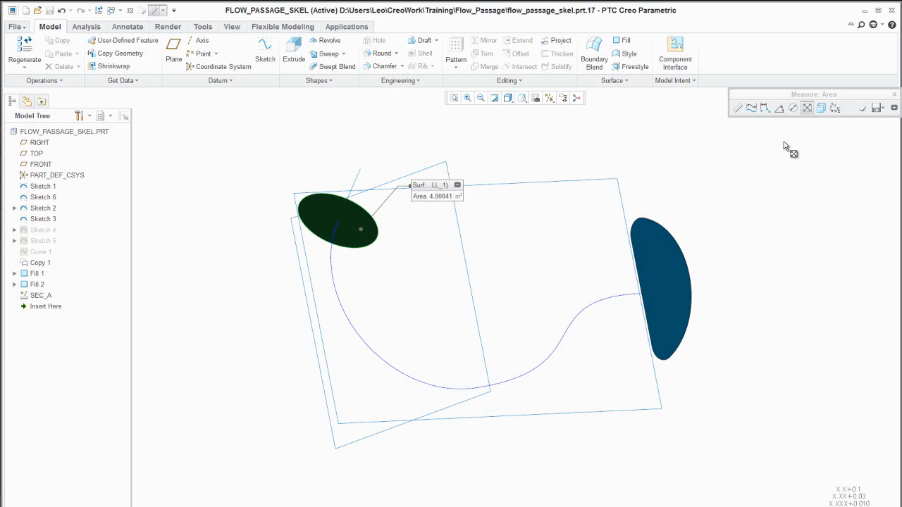
pyautogui.moveTo(712, 227)
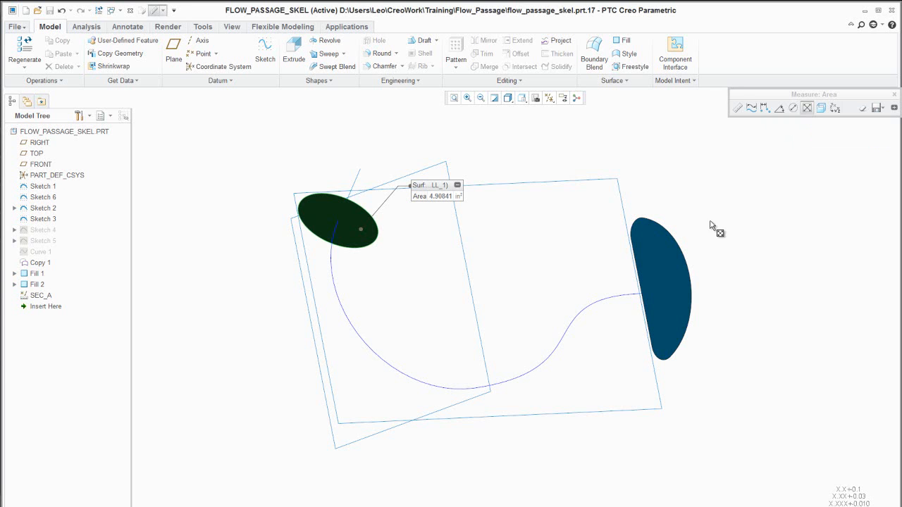
# - Save the right section surface's 7.36514 area as measurement feature SEC_B
pyautogui.click(659, 289)
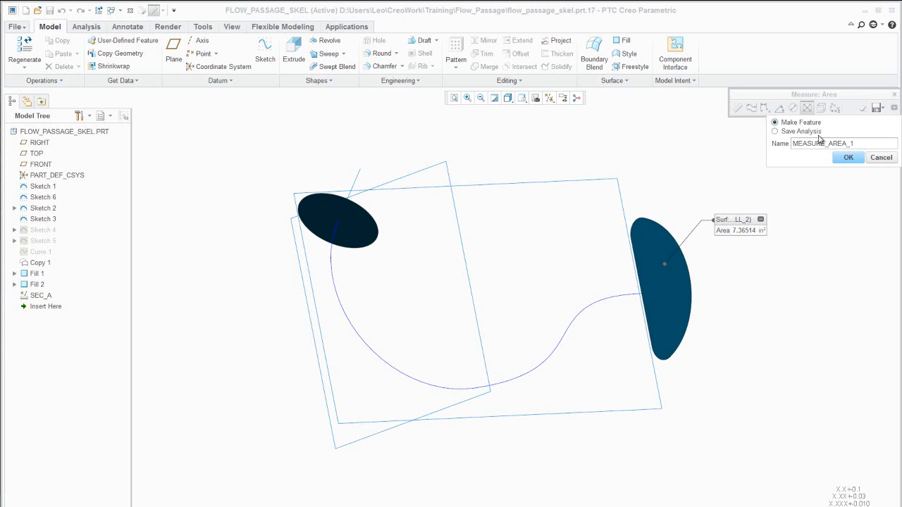
pyautogui.write('sec_')
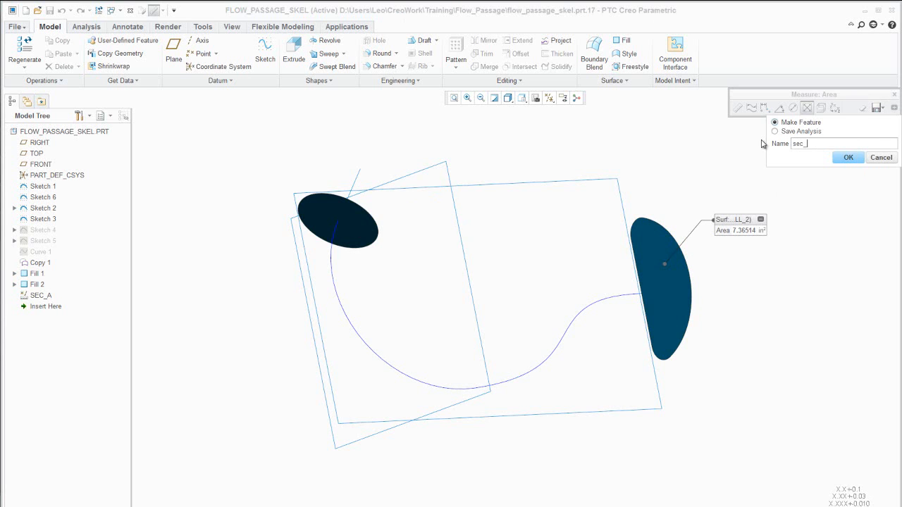
pyautogui.click(849, 157)
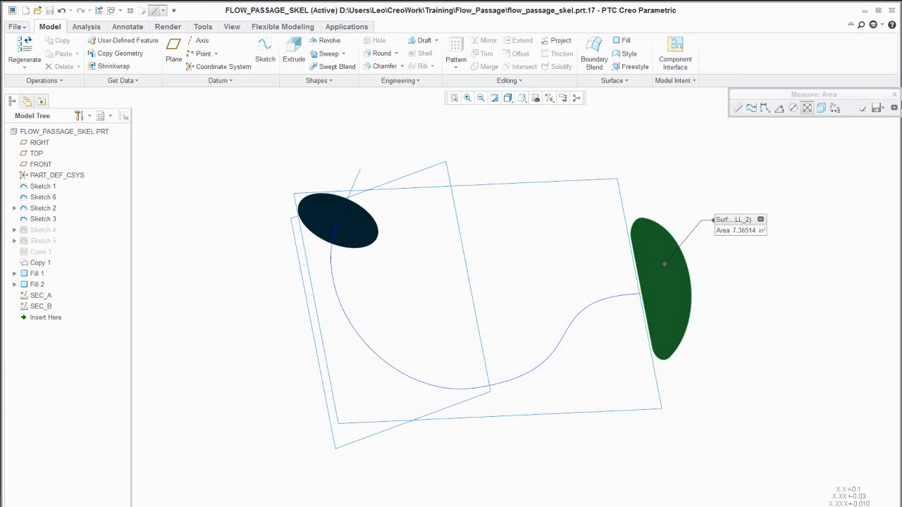
# - Close Measure, select SEC_B in the tree, and bring up Tree Columns settings
pyautogui.click(41, 306)
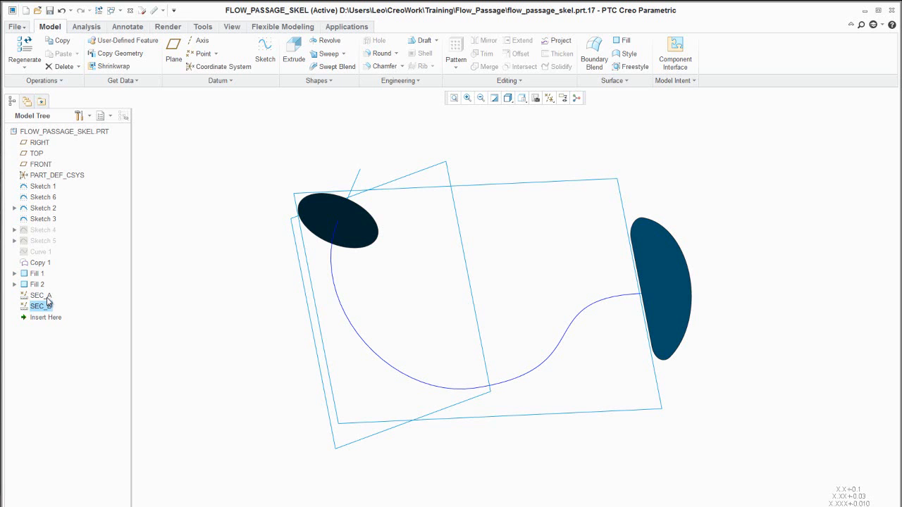
pyautogui.click(80, 115)
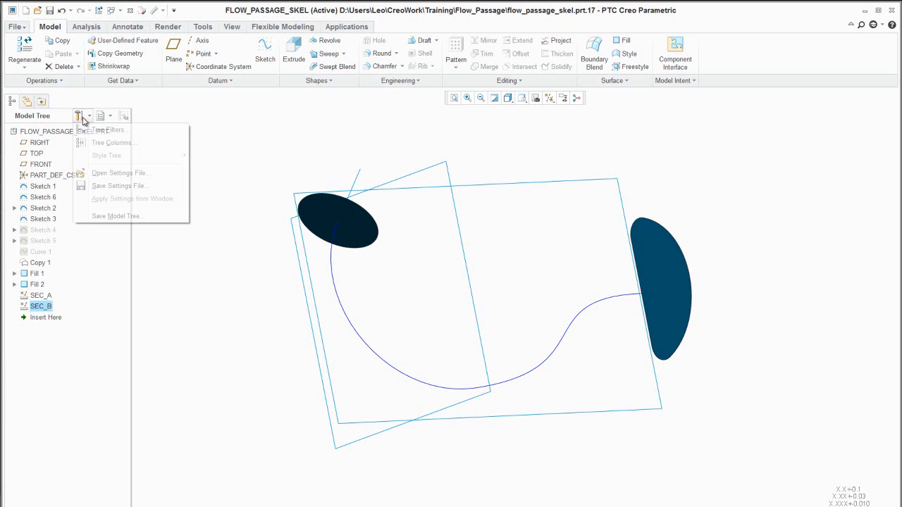
pyautogui.click(112, 142)
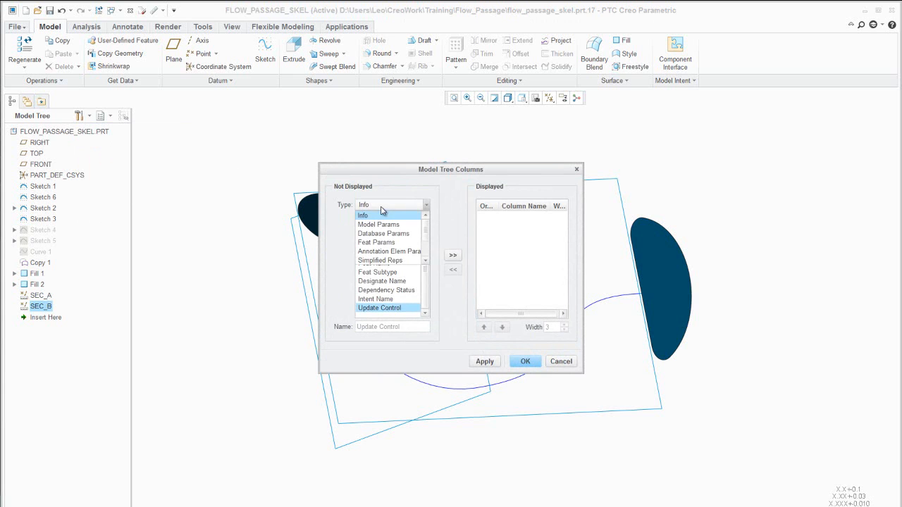
# - Add the Feat Params Area column to the model tree
pyautogui.click(377, 242)
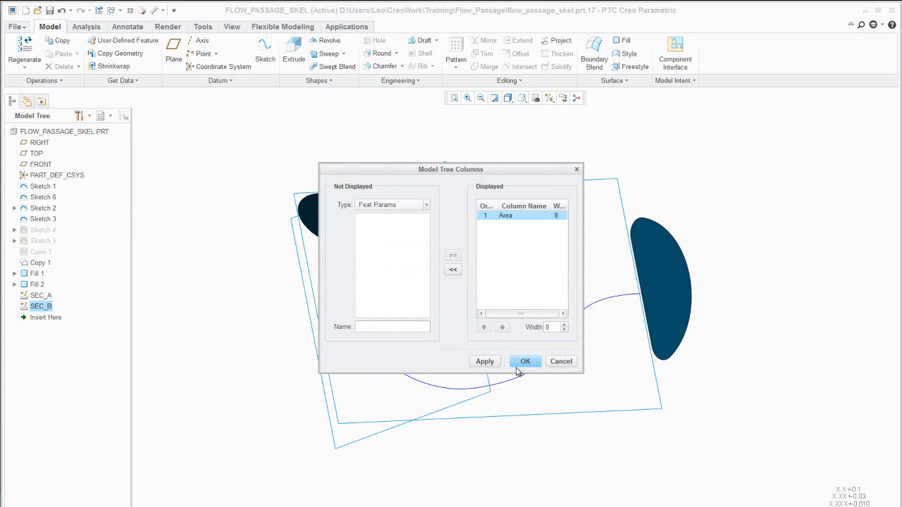
pyautogui.click(526, 361)
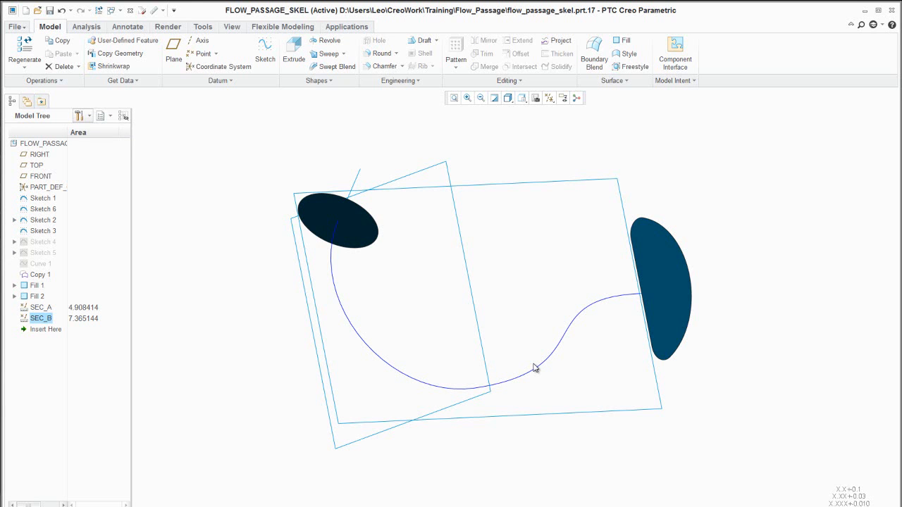
pyautogui.moveTo(95, 330)
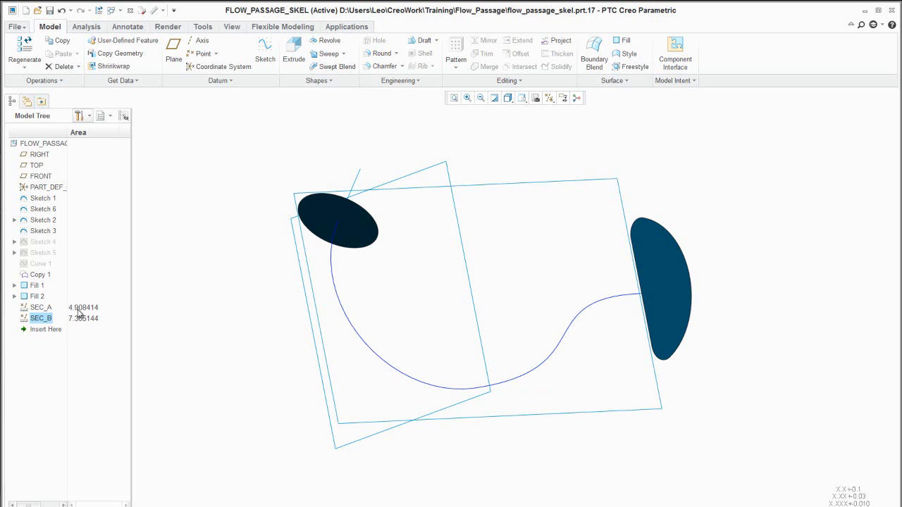
pyautogui.moveTo(88, 318)
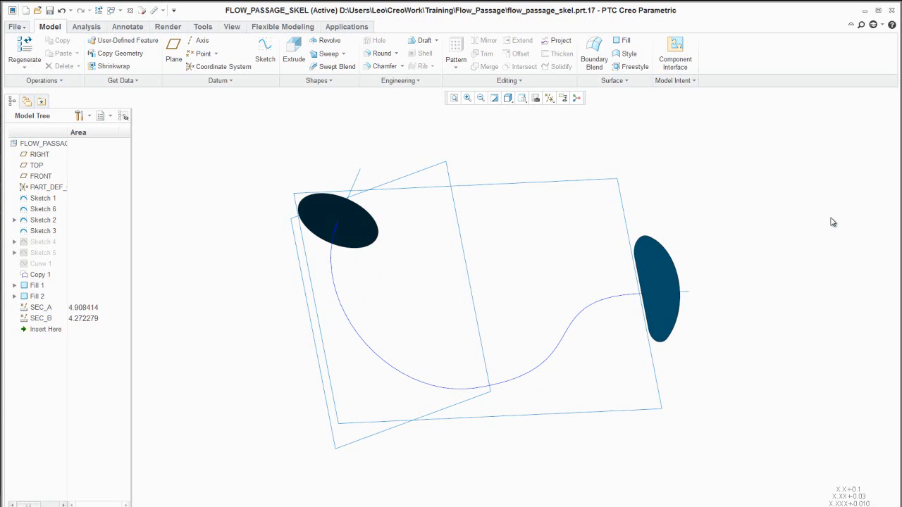
pyautogui.moveTo(218, 67)
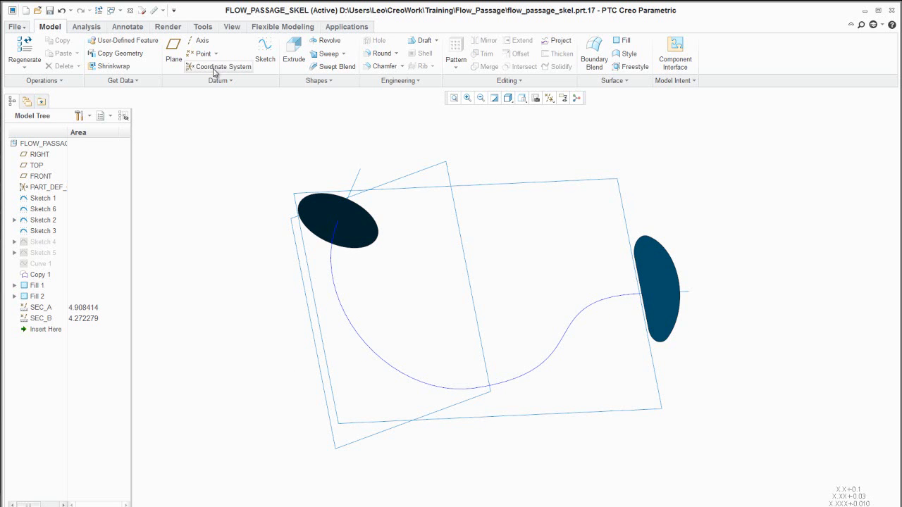
# - Bring up the File menu after SEC_B's area updates to 4.272279
pyautogui.click(15, 26)
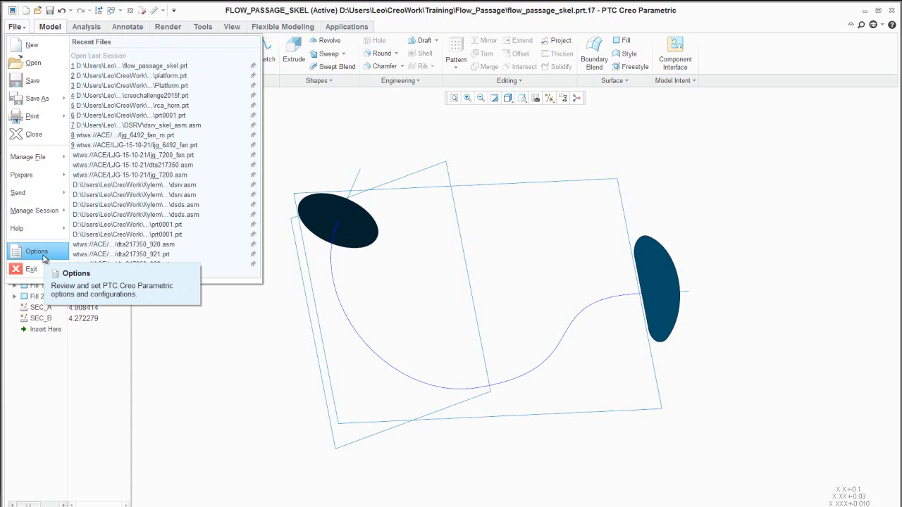
# - Enable automatic regeneration and sketcher_refit_after_dim_modify in Creo Options and apply
pyautogui.click(37, 251)
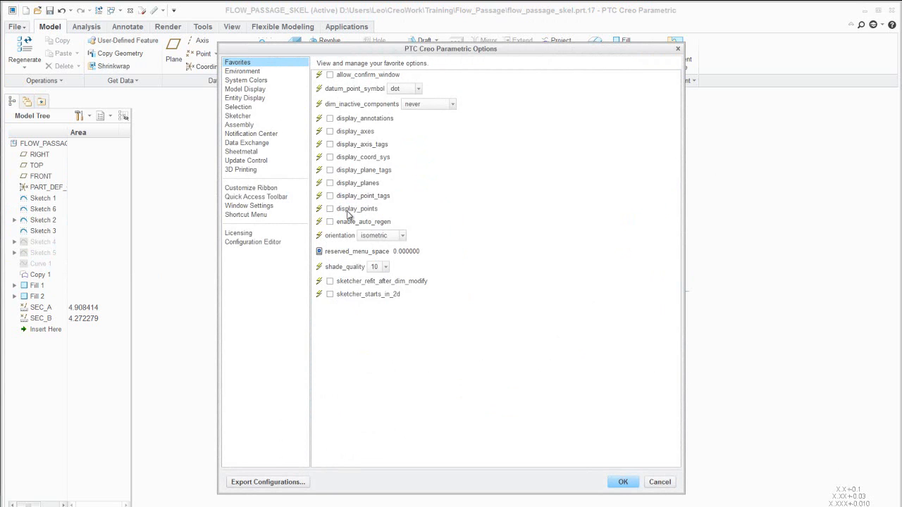
pyautogui.click(330, 222)
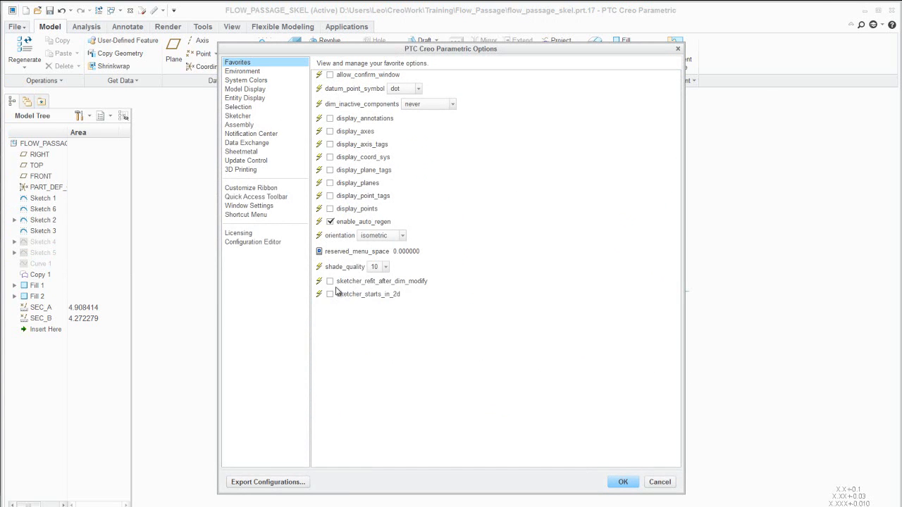
pyautogui.click(330, 282)
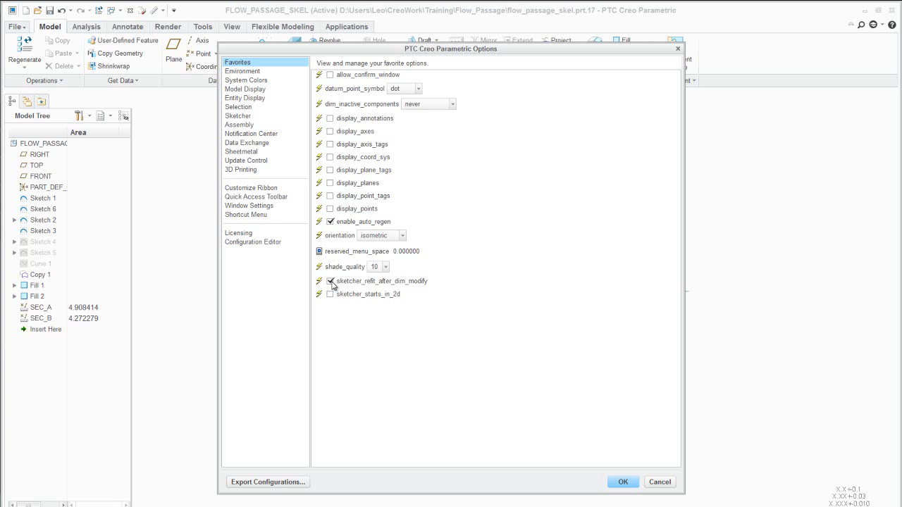
pyautogui.moveTo(604, 470)
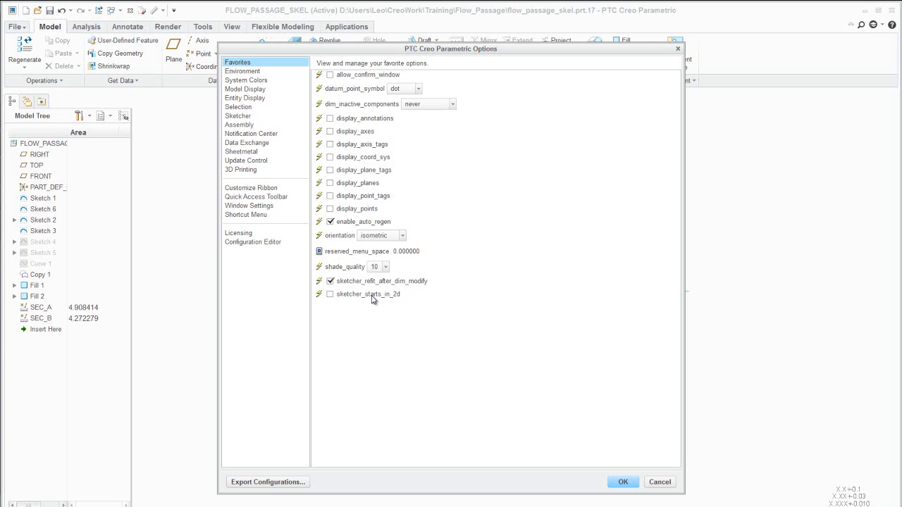
pyautogui.moveTo(376, 298)
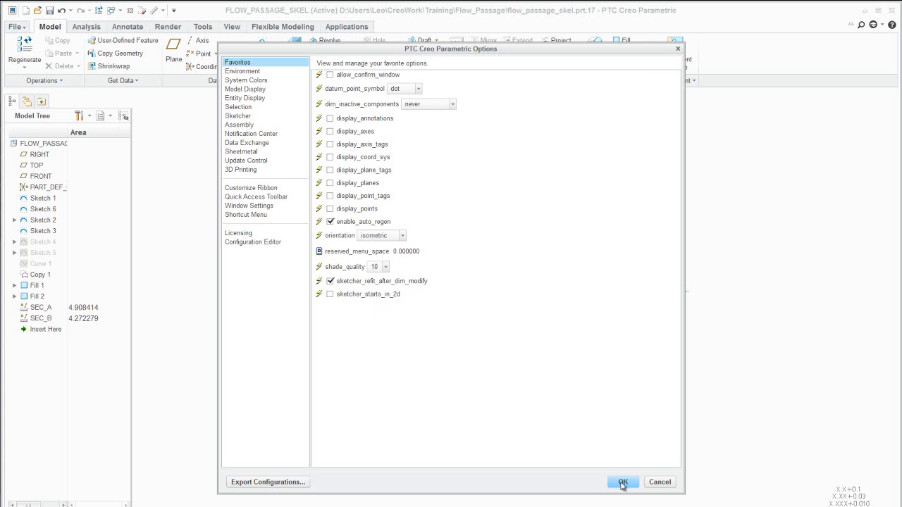
pyautogui.click(622, 482)
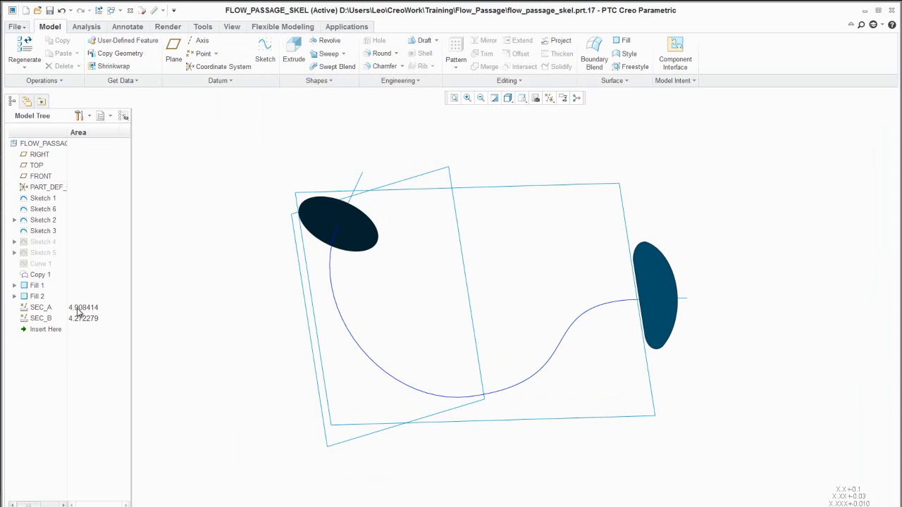
pyautogui.moveTo(305, 321)
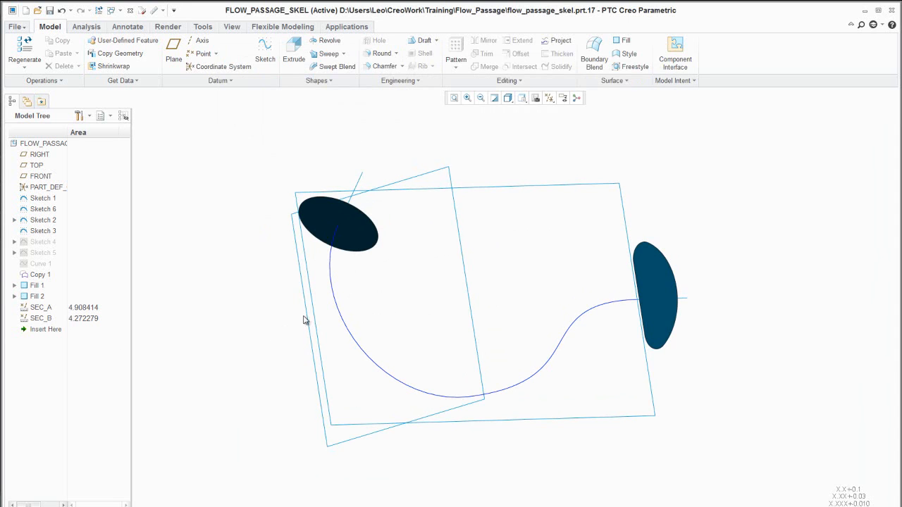
# - Change Fill 1's circle diameter so SEC_A's area becomes 5.939276, then show Analysis tools
pyautogui.click(338, 225)
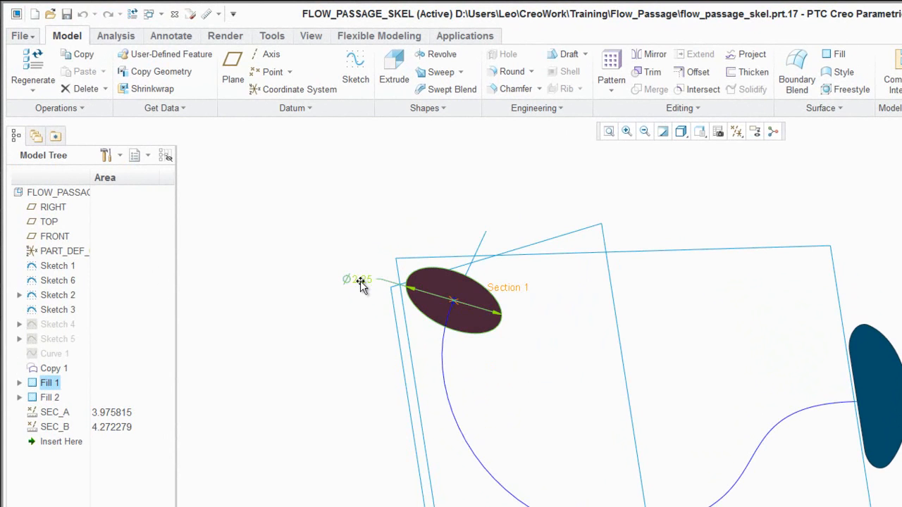
pyautogui.doubleClick(358, 279)
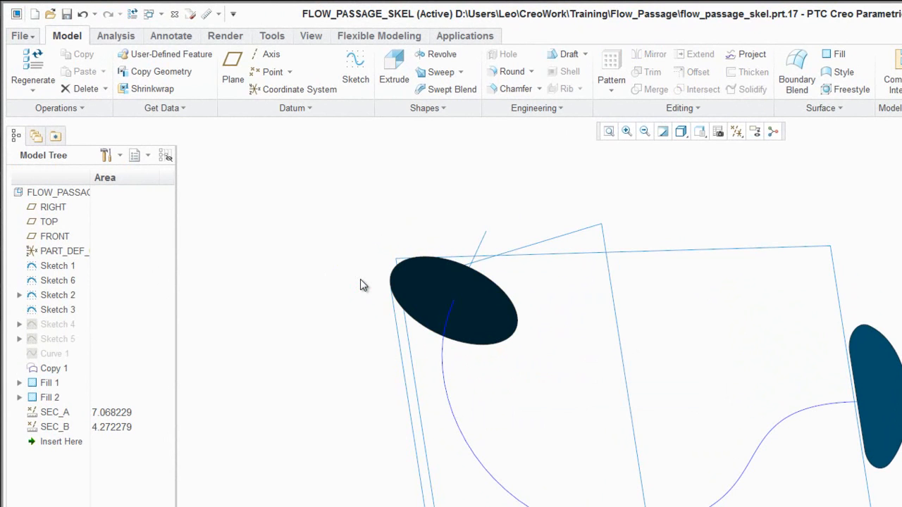
pyautogui.moveTo(375, 275)
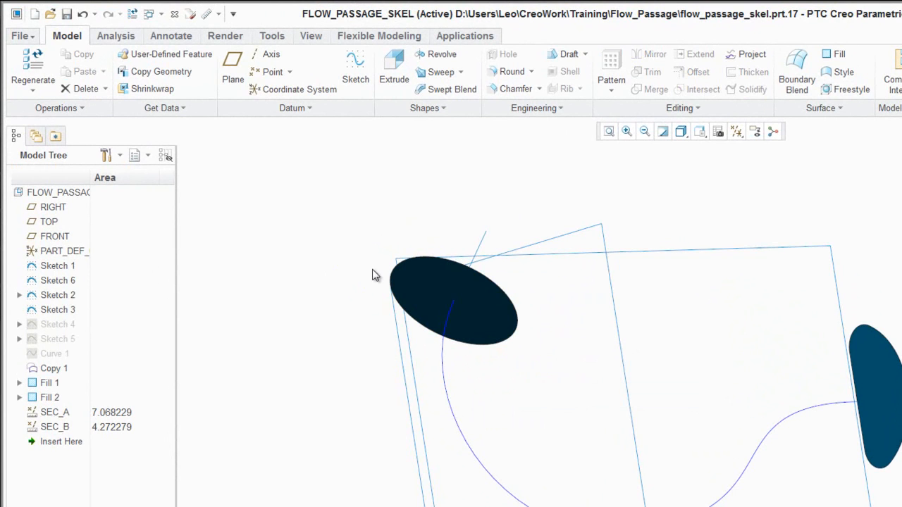
pyautogui.click(453, 299)
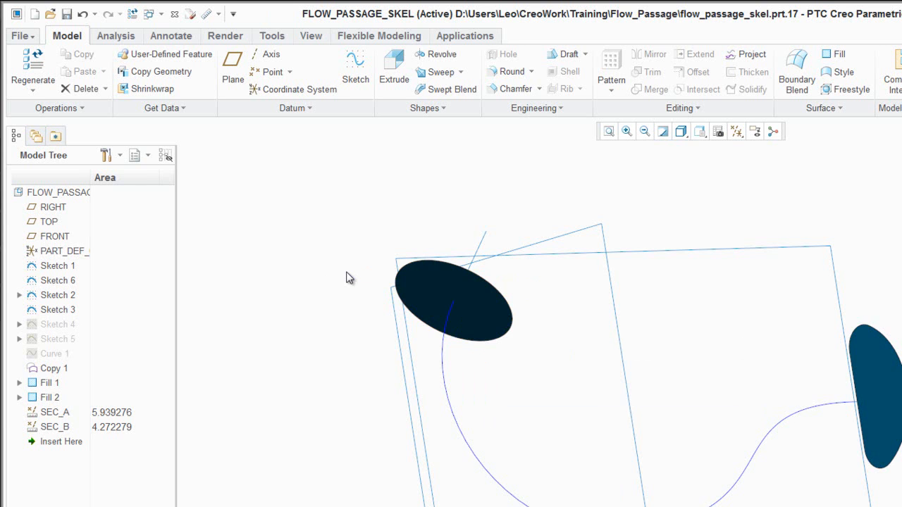
pyautogui.moveTo(275, 357)
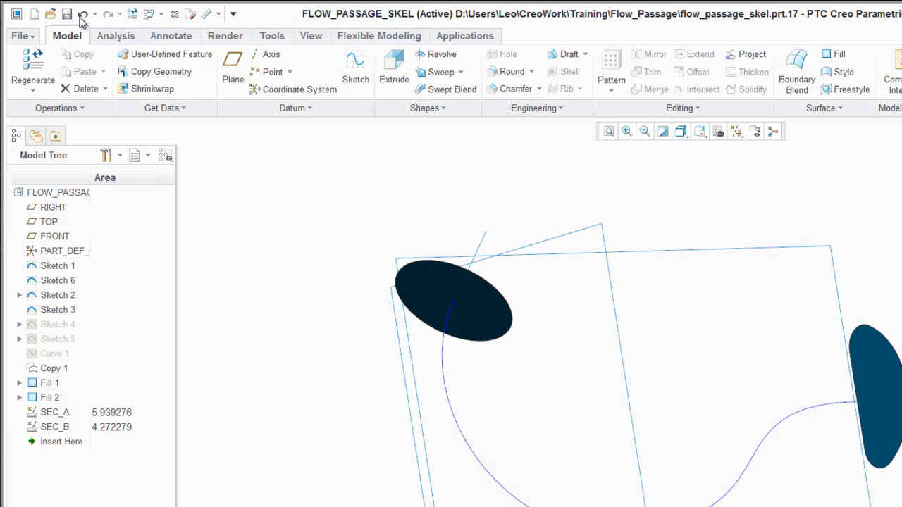
pyautogui.click(116, 35)
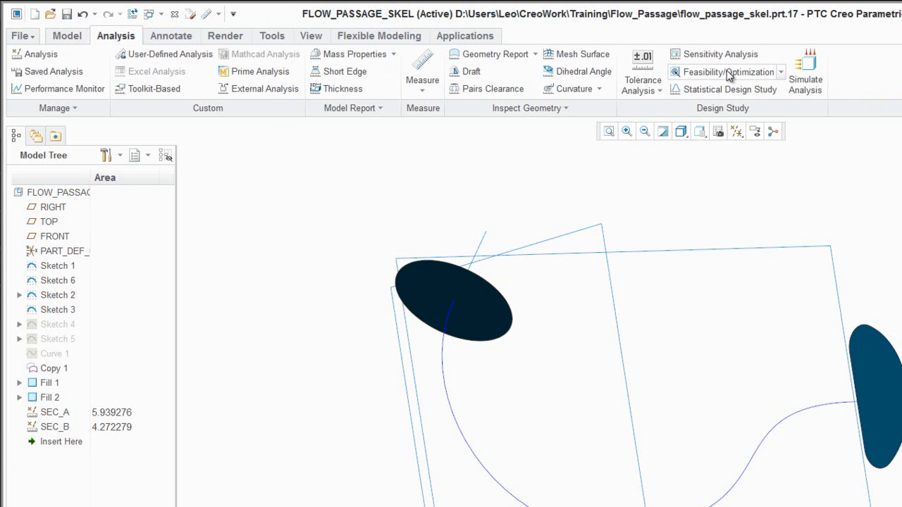
pyautogui.moveTo(730, 72)
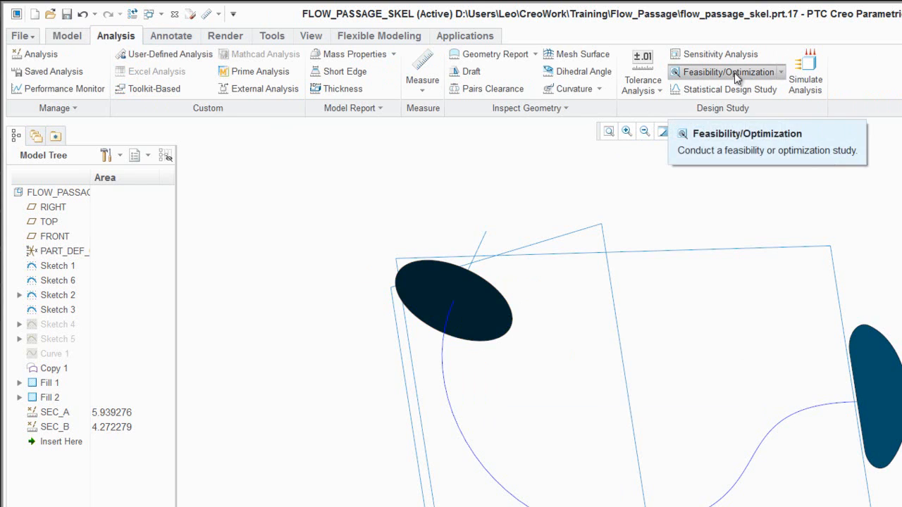
# - Create a feasibility study requiring SEC_B area of 5, varying dimension d287 up to 6
pyautogui.click(731, 72)
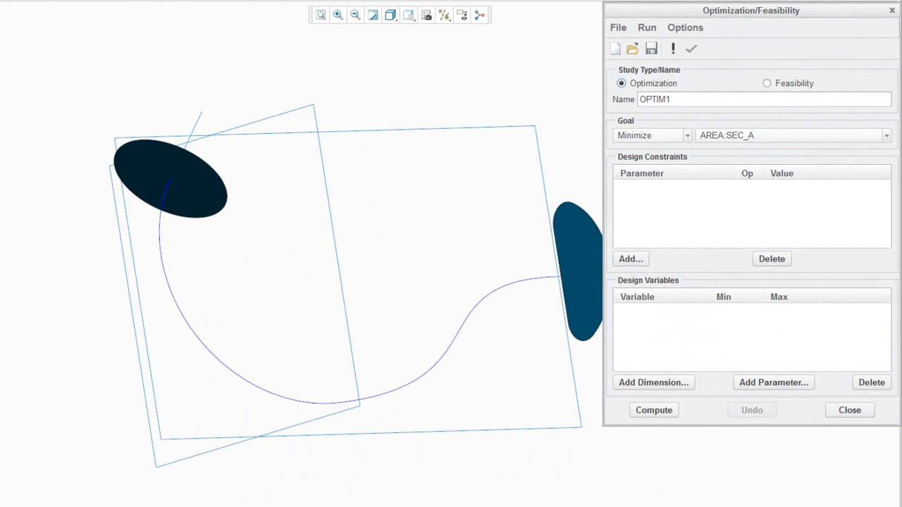
pyautogui.click(767, 83)
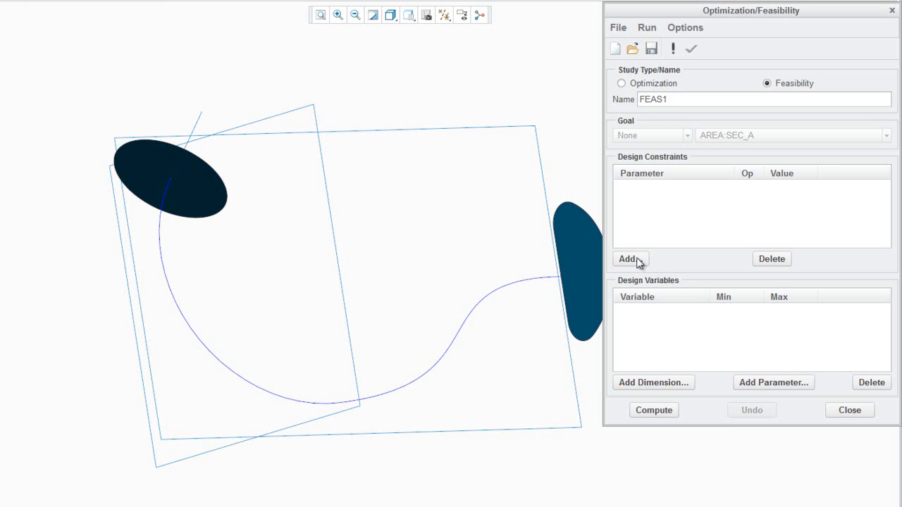
pyautogui.click(630, 259)
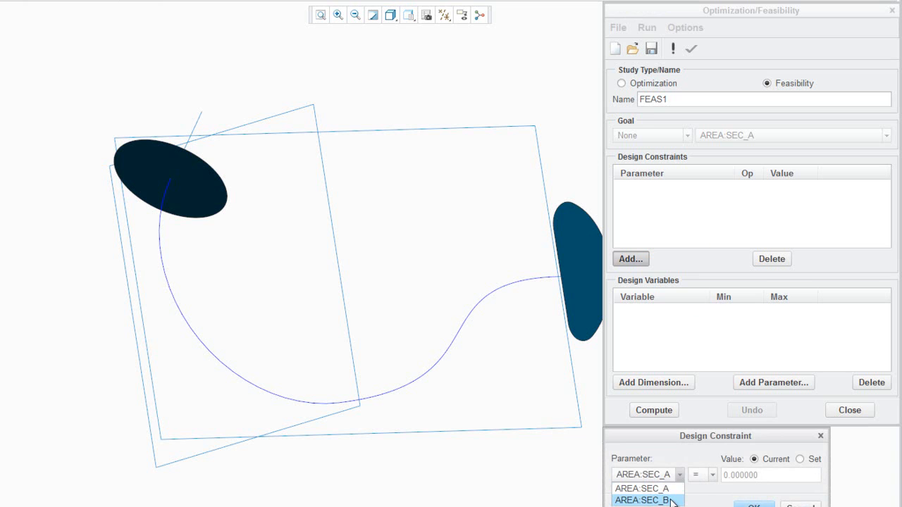
pyautogui.click(642, 500)
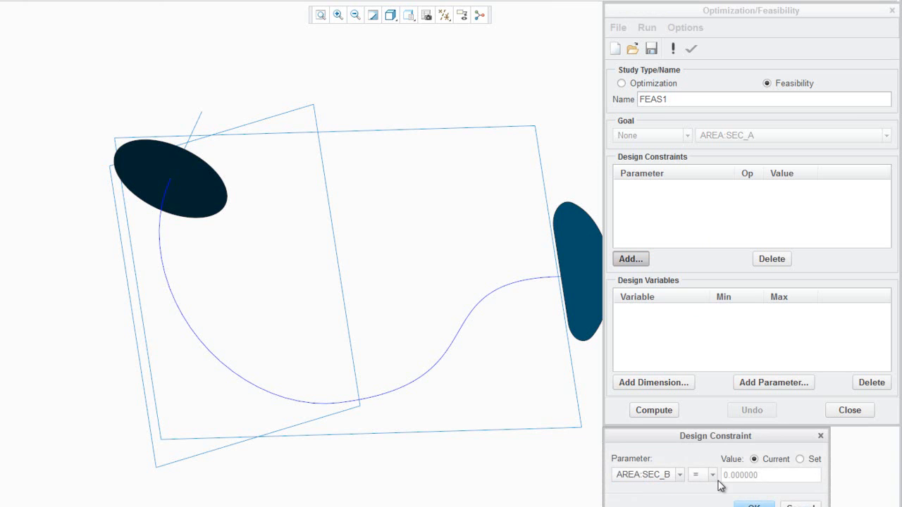
pyautogui.click(800, 459)
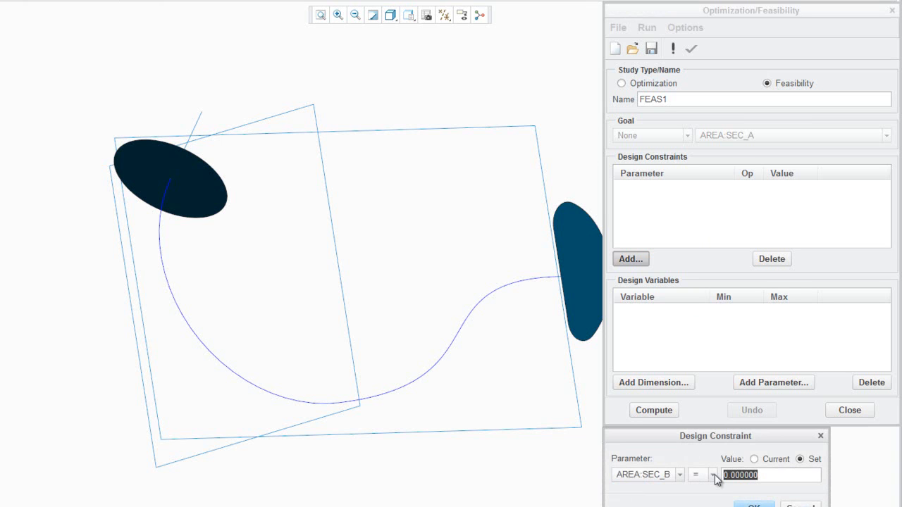
pyautogui.write('5.000000')
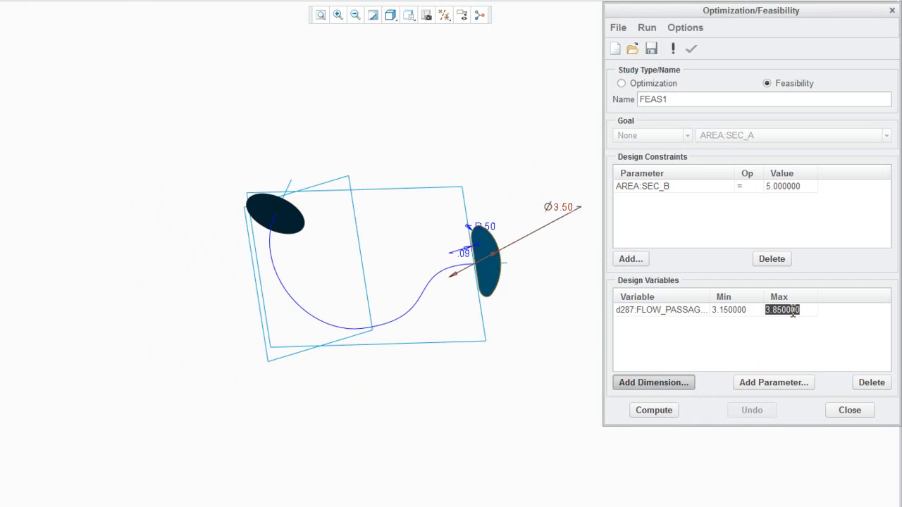
pyautogui.write('6.000000')
pyautogui.click(736, 309)
pyautogui.write('2.000000')
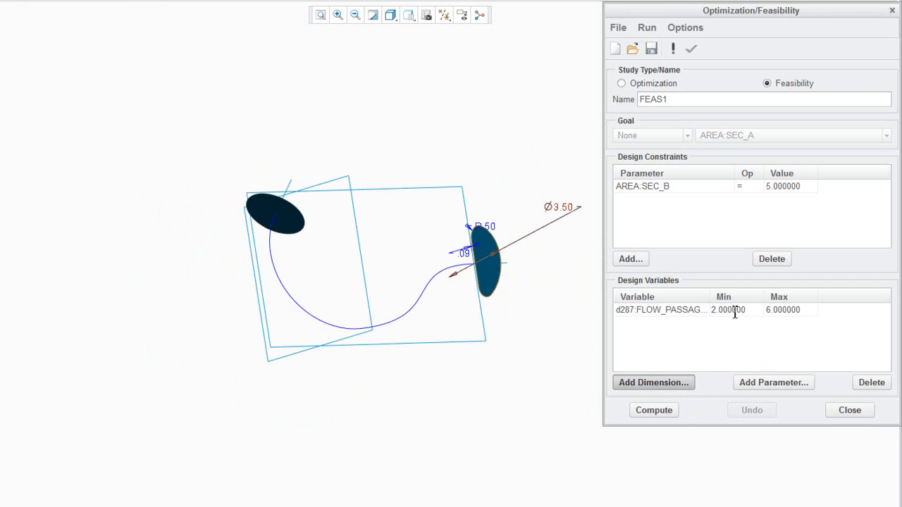
# - Set d287's minimum to 2, change the SEC_B target to 4.5, and compute the study
pyautogui.click(653, 410)
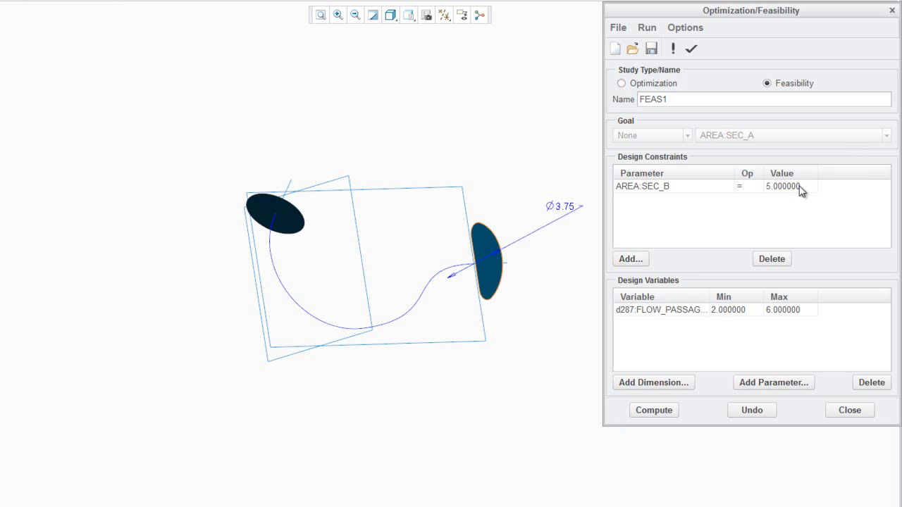
pyautogui.doubleClick(781, 187)
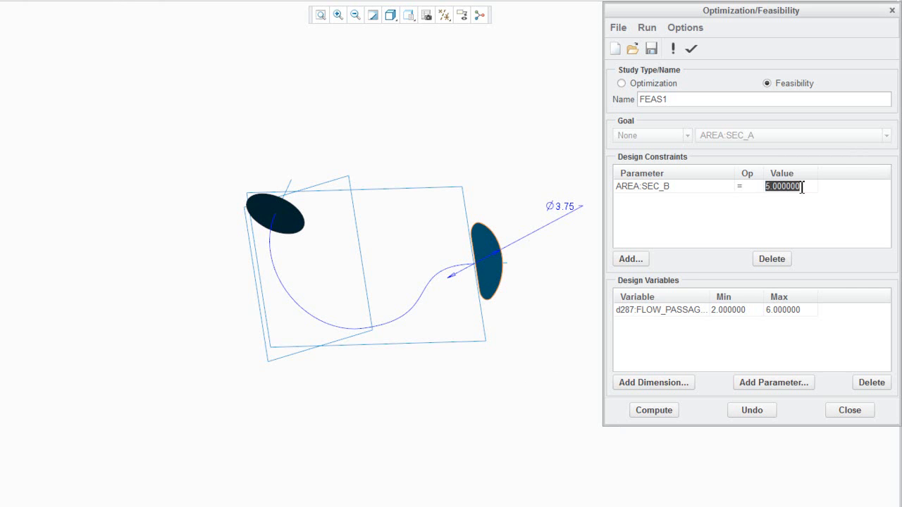
pyautogui.write('4.')
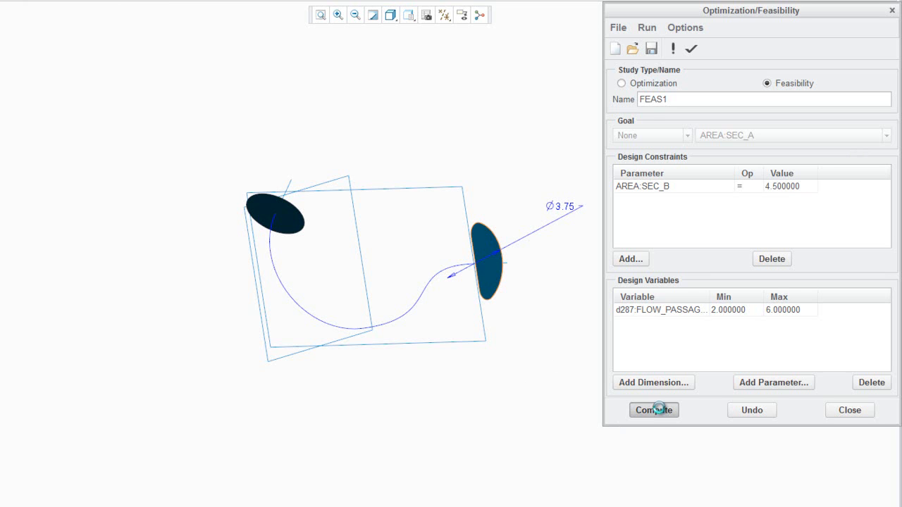
pyautogui.click(654, 410)
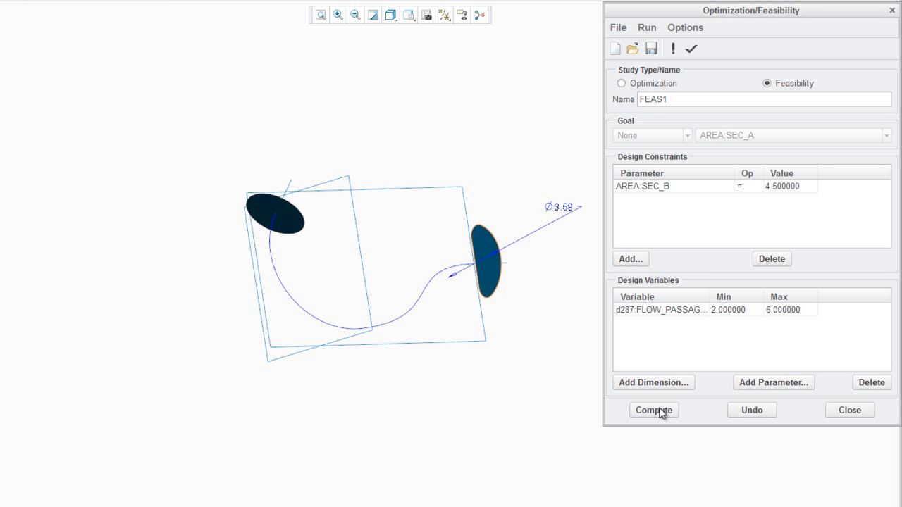
pyautogui.click(789, 186)
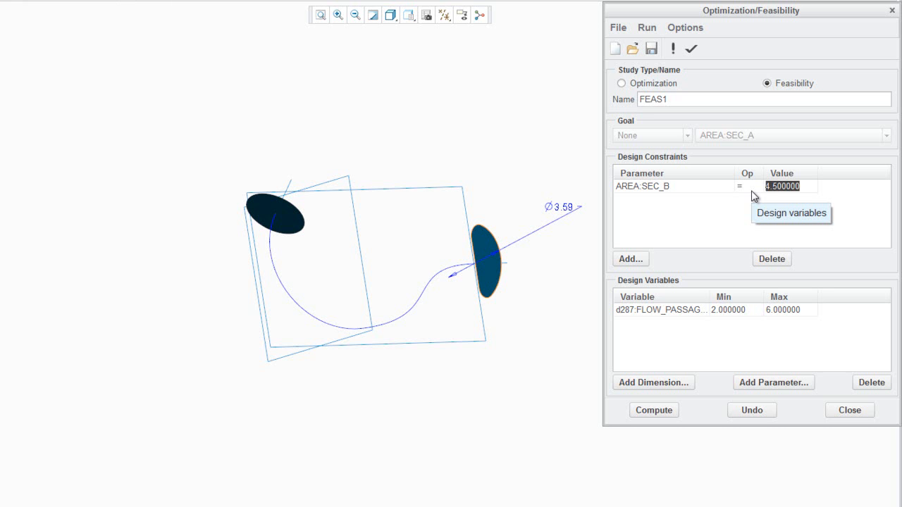
pyautogui.moveTo(797, 283)
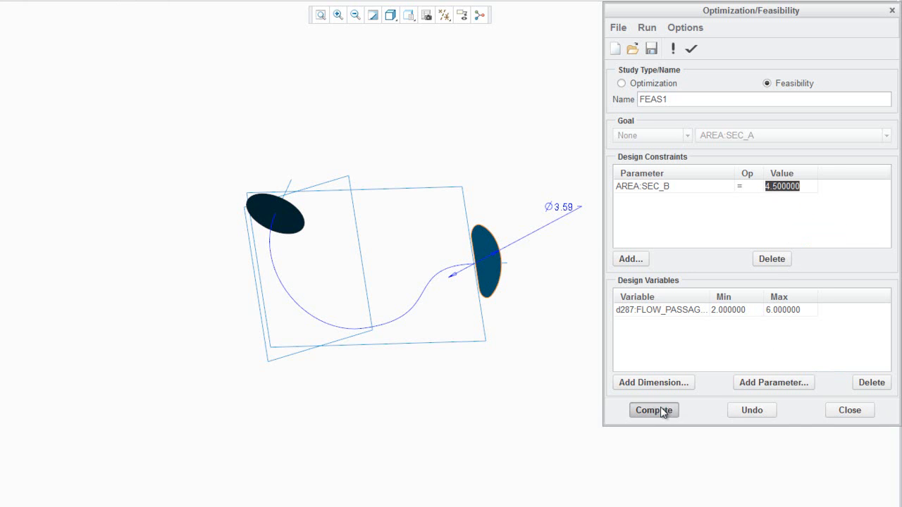
pyautogui.click(654, 410)
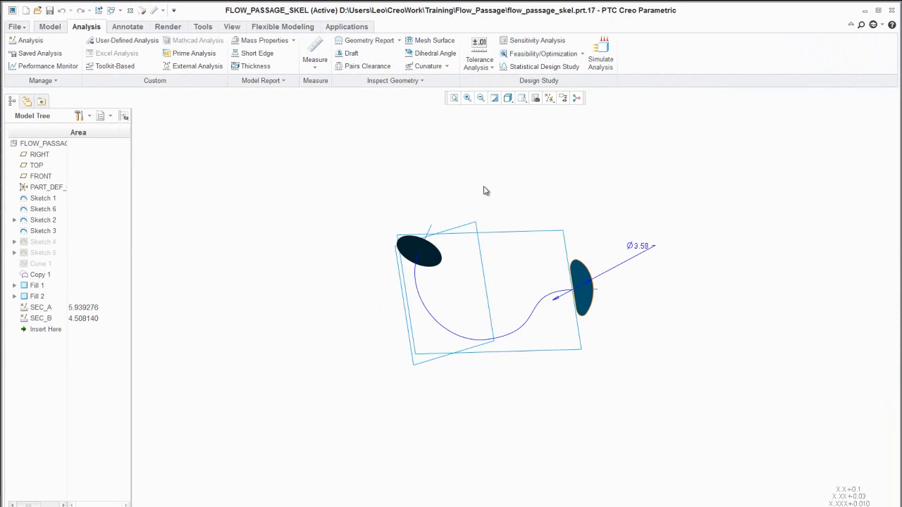
# - Open the Relations editor scoped to the SEC_B feature instead of the skeleton
pyautogui.click(203, 26)
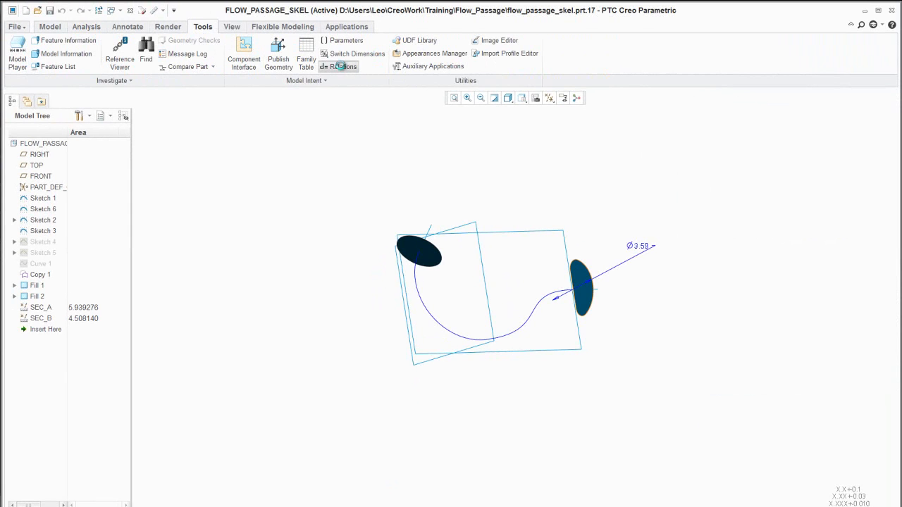
pyautogui.click(338, 66)
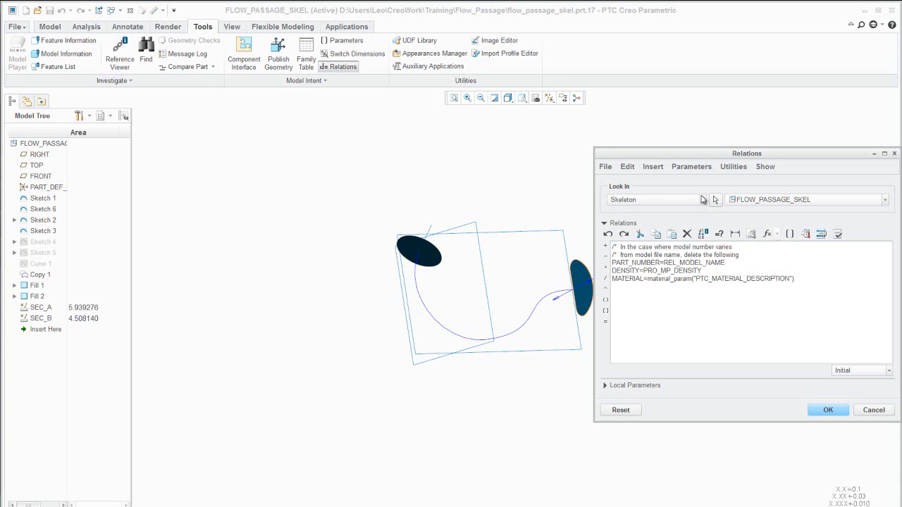
pyautogui.click(652, 199)
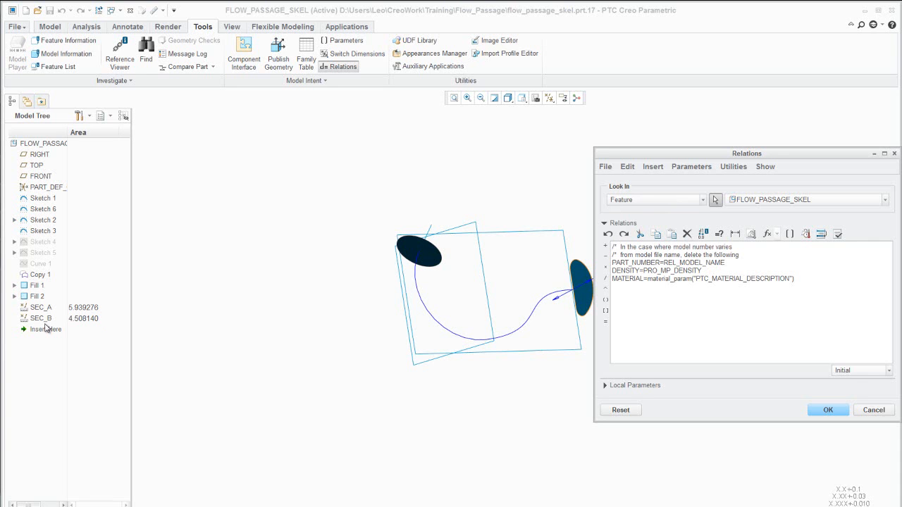
pyautogui.moveTo(45, 329)
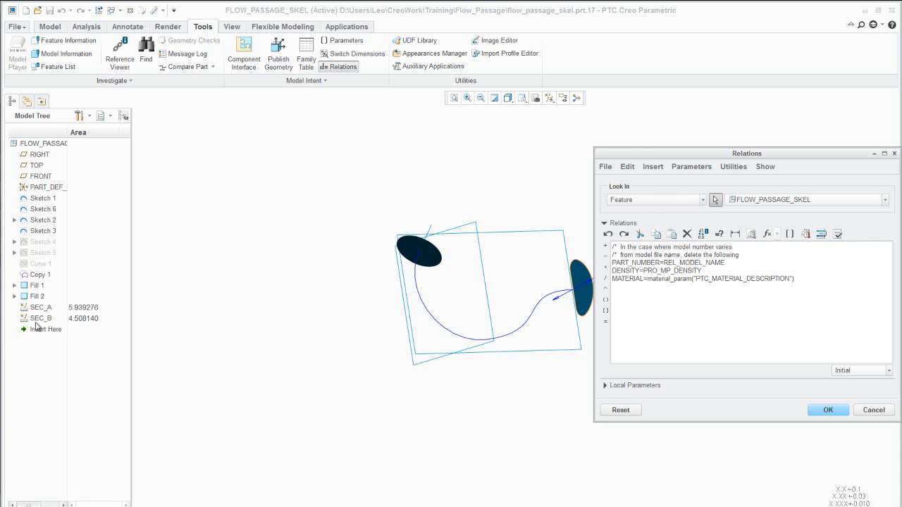
pyautogui.click(41, 317)
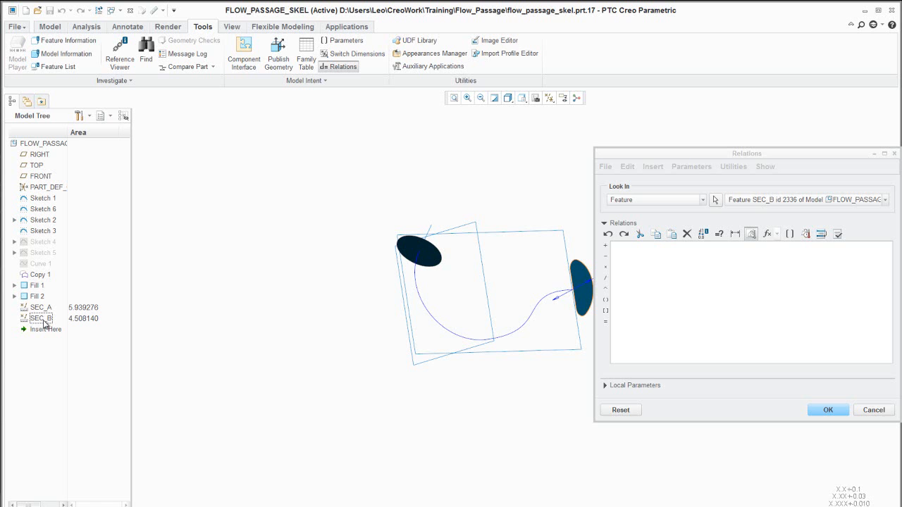
# - Begin SEC_B's relation as b_diff=AREA- using SEC_B's own AREA parameter
pyautogui.moveTo(746, 153); pyautogui.dragTo(686, 15)
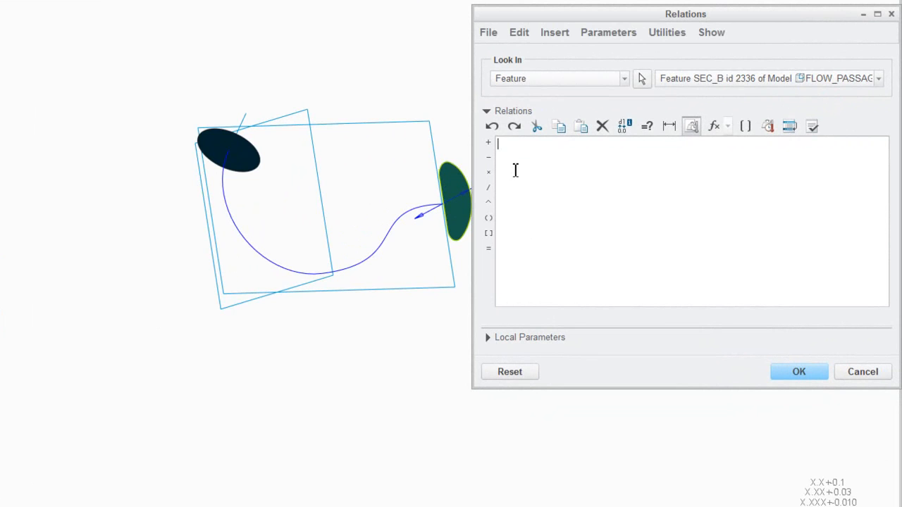
pyautogui.write('b_diff')
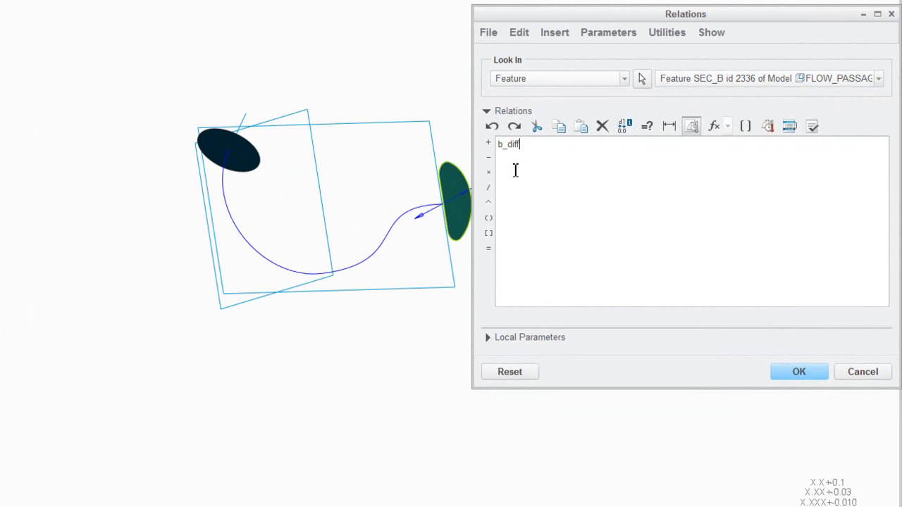
pyautogui.write('=')
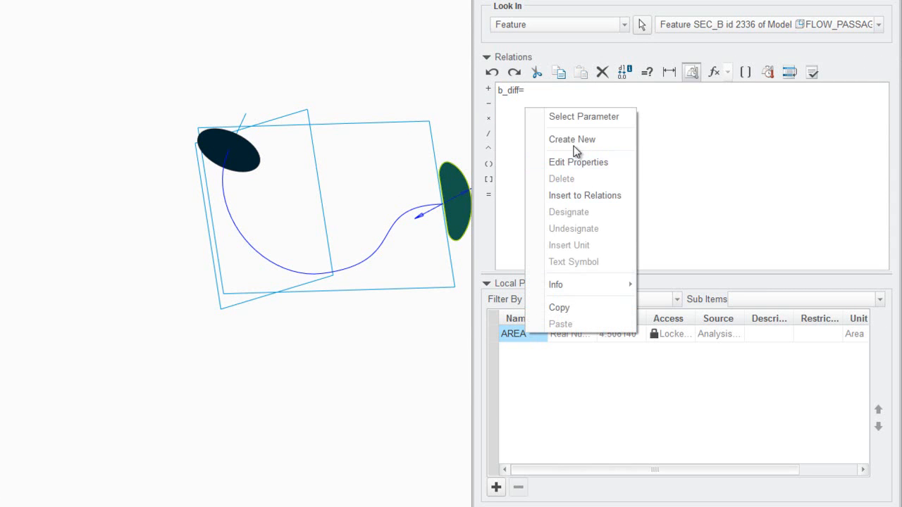
pyautogui.moveTo(583, 205)
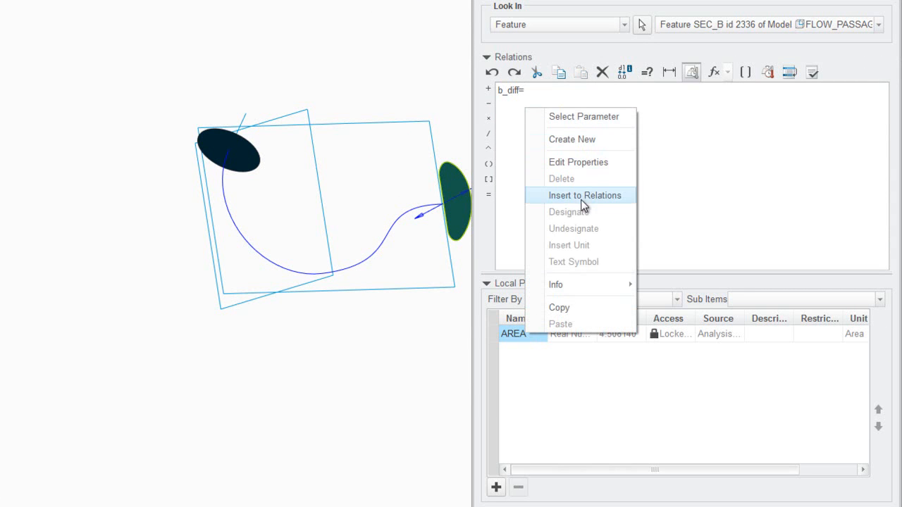
pyautogui.click(584, 196)
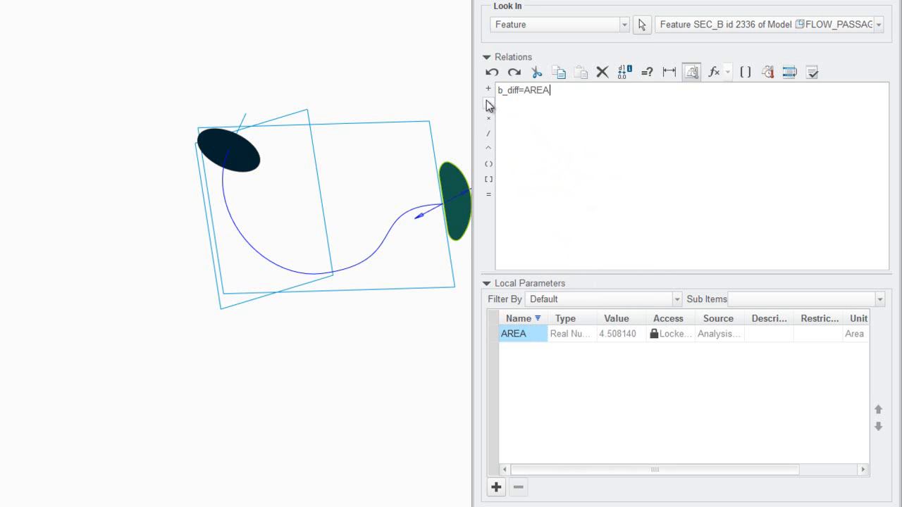
pyautogui.write('-')
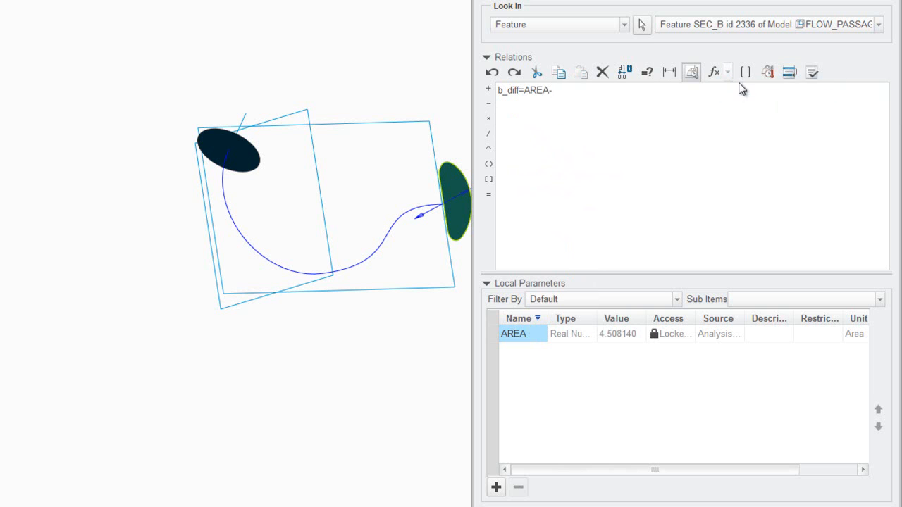
pyautogui.moveTo(745, 72)
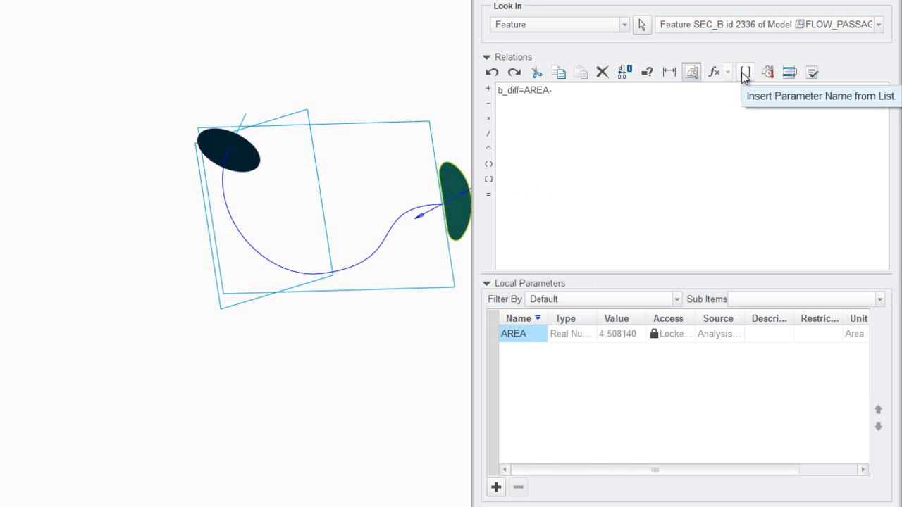
# - Complete the relation with SEC_A's AREA (FID_2335) times 0.9 and verify it
pyautogui.click(745, 72)
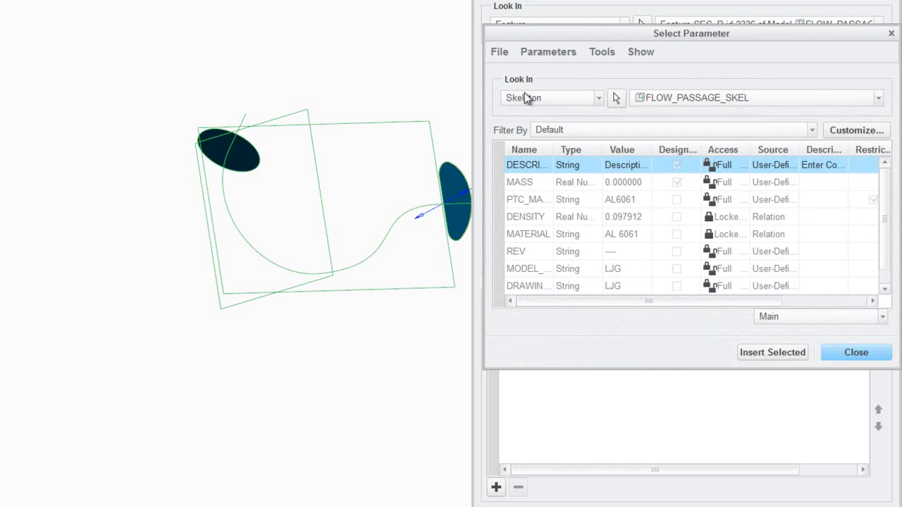
pyautogui.moveTo(549, 304)
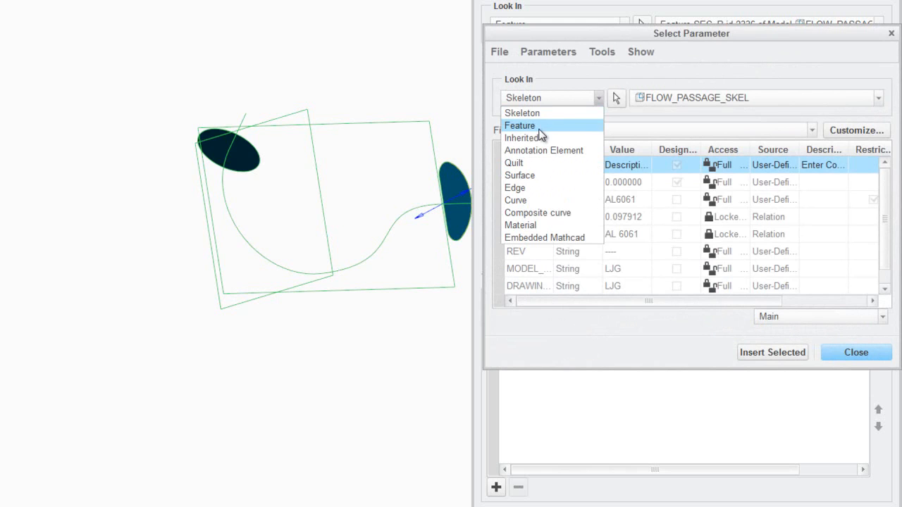
pyautogui.click(520, 125)
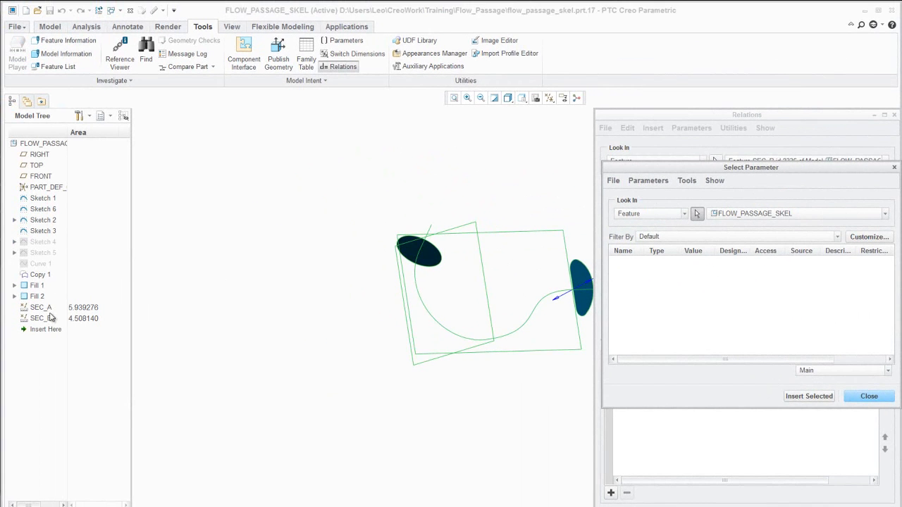
pyautogui.click(41, 307)
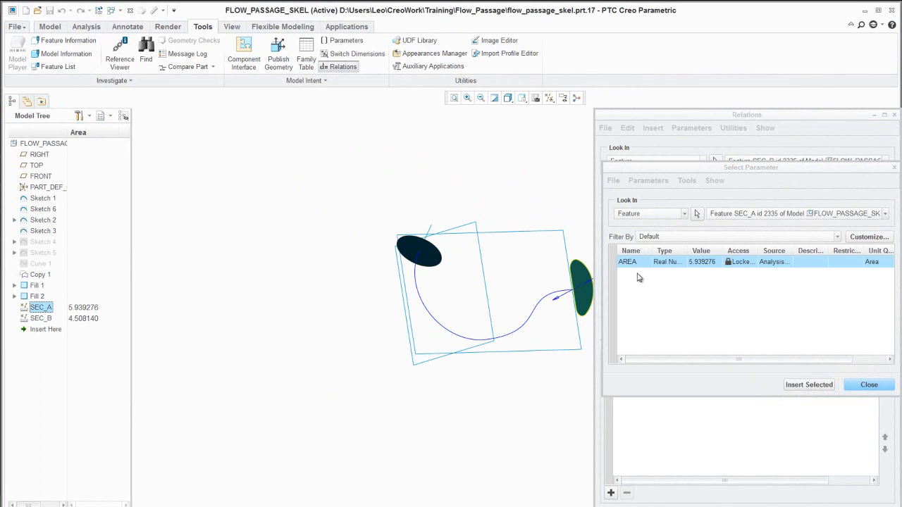
pyautogui.moveTo(797, 379)
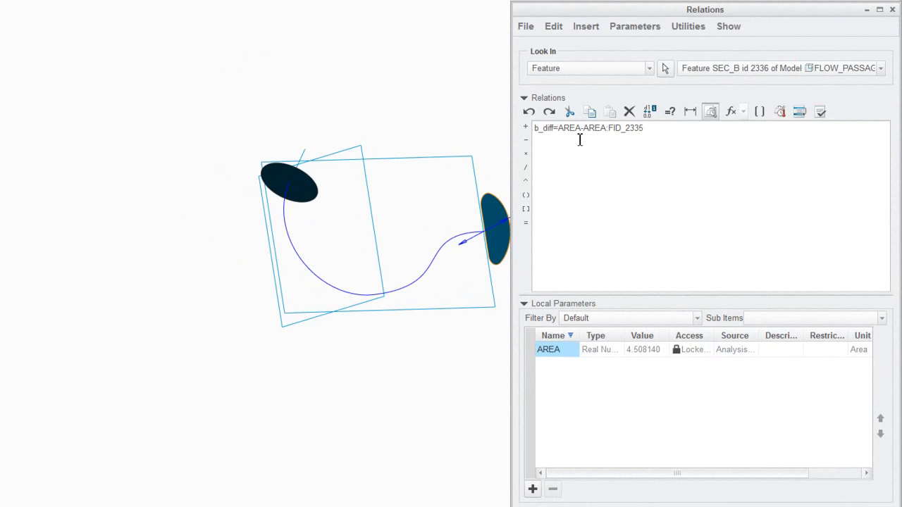
pyautogui.write('"')
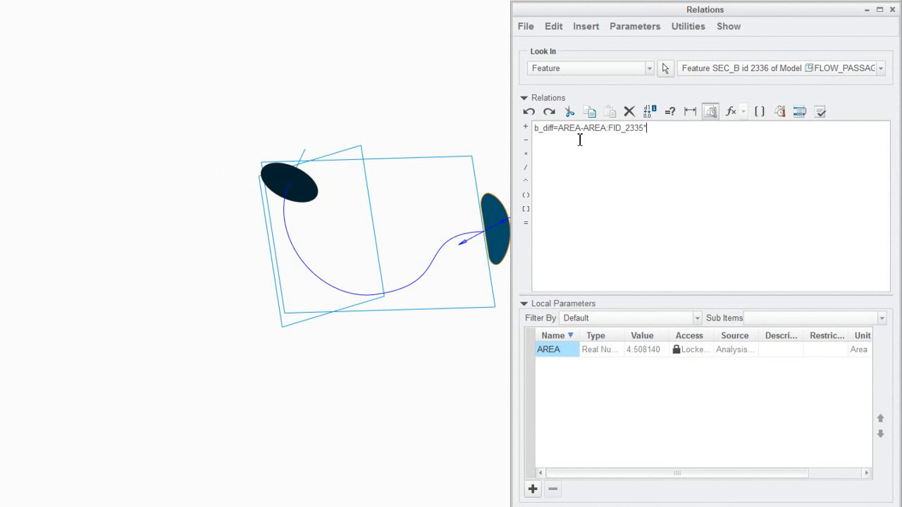
pyautogui.write('*0.9')
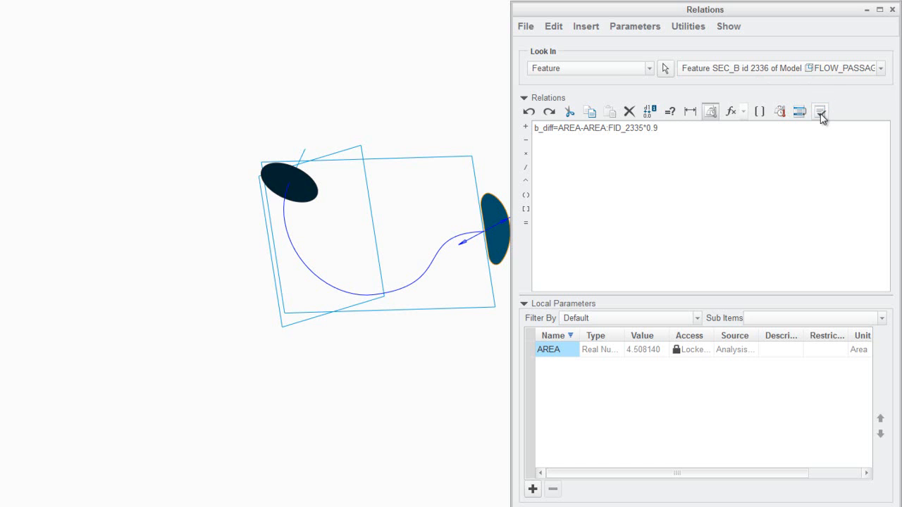
pyautogui.click(820, 112)
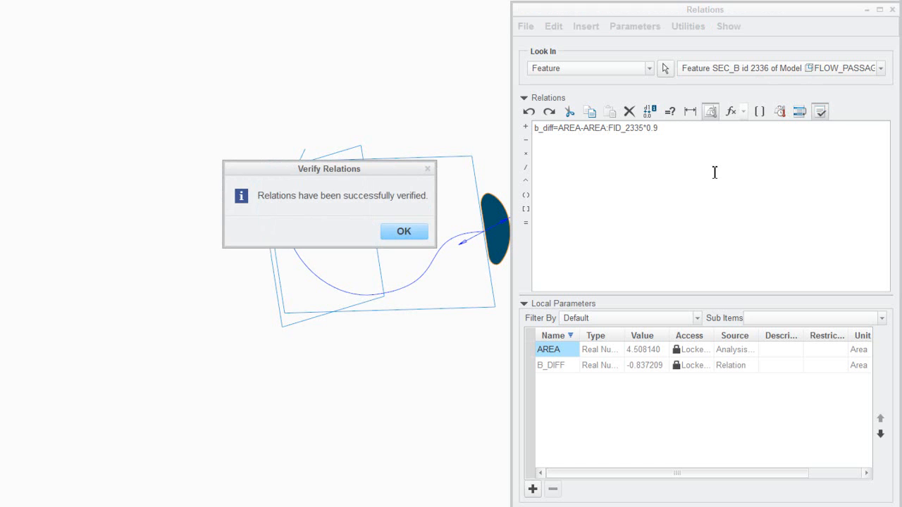
pyautogui.click(404, 231)
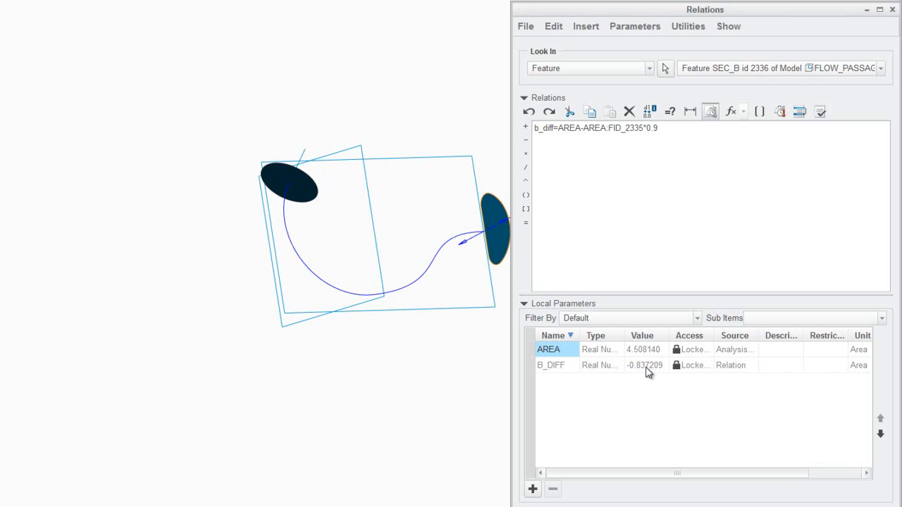
pyautogui.moveTo(649, 380)
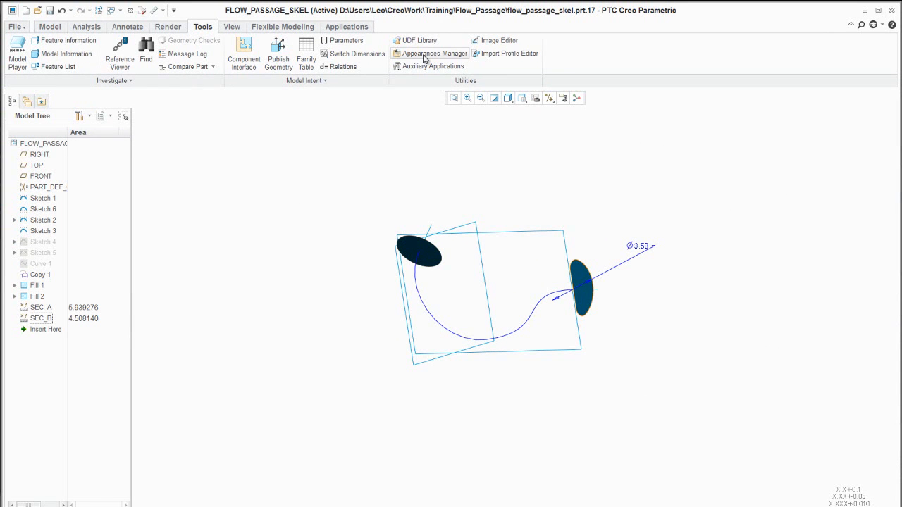
# - Start a feasibility study constraining SEC_B's B_DIFF parameter to a set value of 0
pyautogui.click(85, 26)
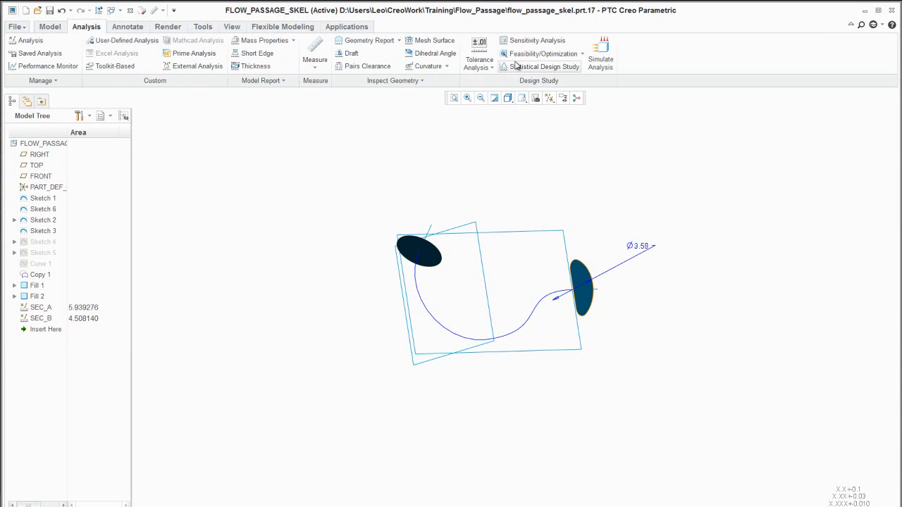
pyautogui.click(545, 54)
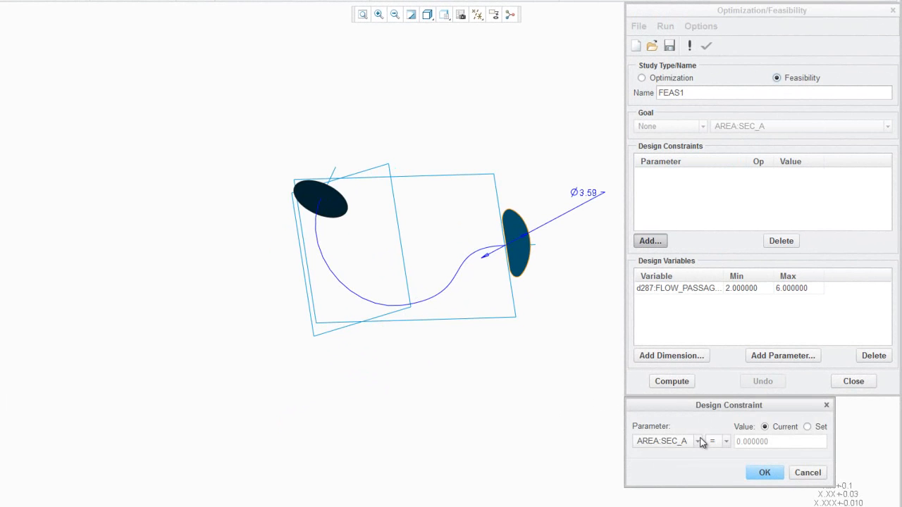
pyautogui.click(697, 441)
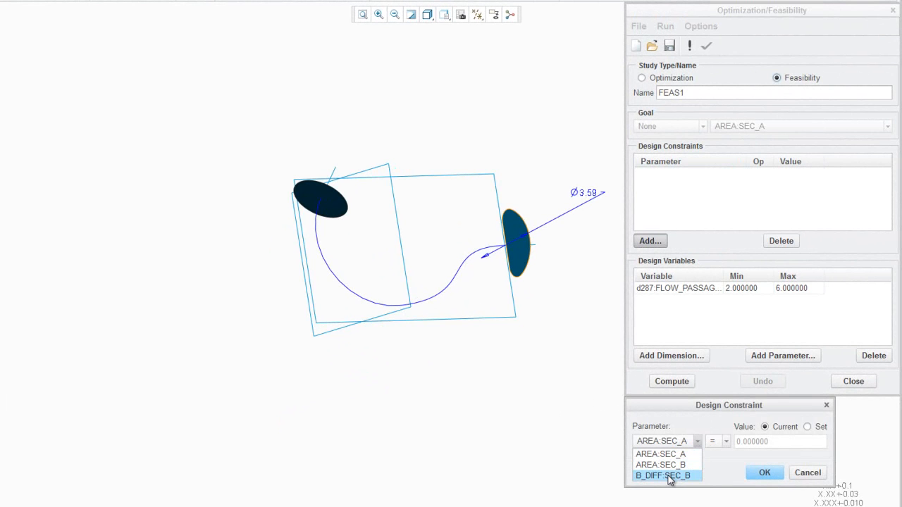
pyautogui.click(664, 476)
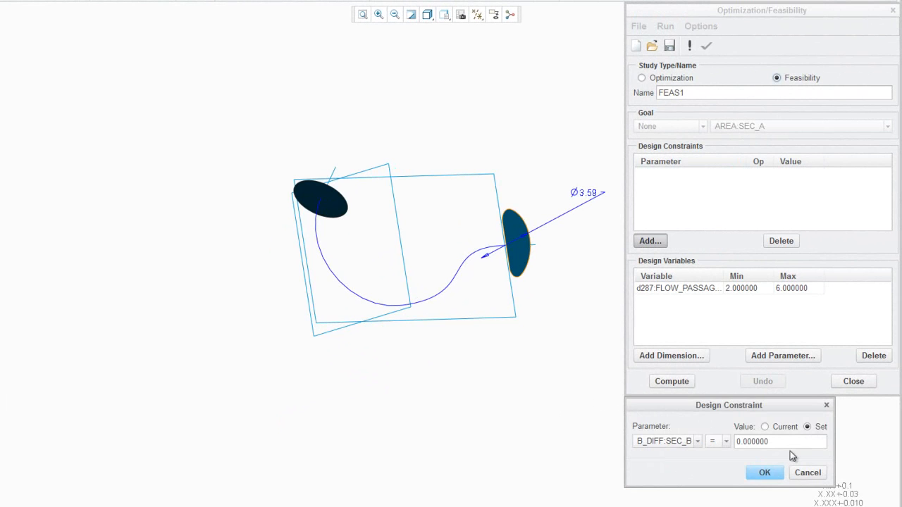
pyautogui.click(765, 472)
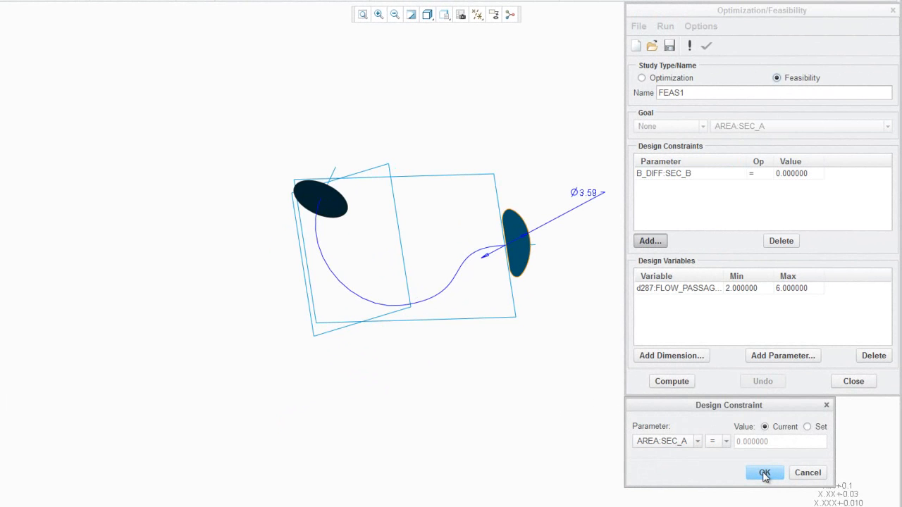
pyautogui.click(765, 473)
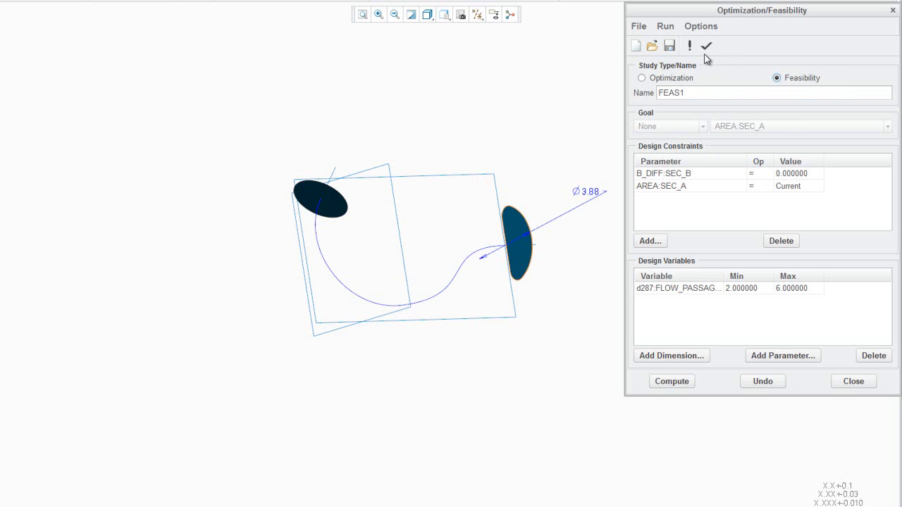
pyautogui.moveTo(707, 46)
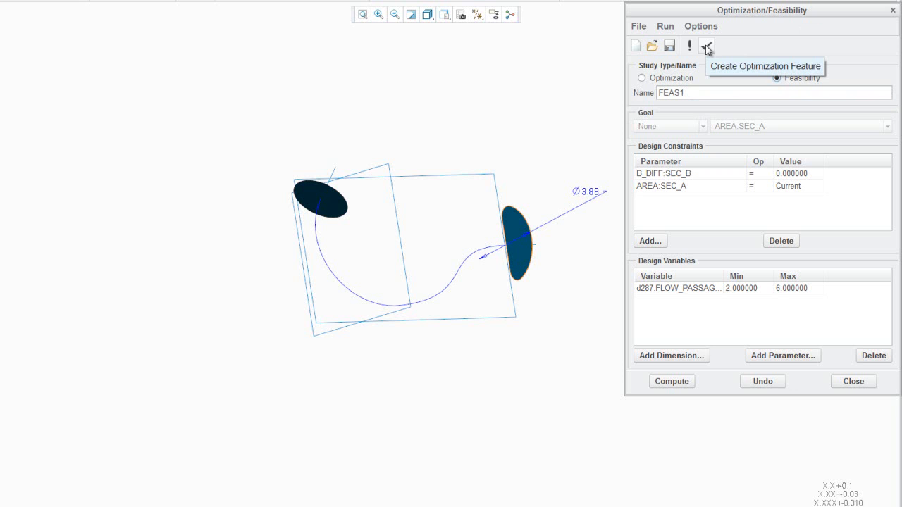
# - Save the study as an optimization feature named 'area_driver' and close the dialog
pyautogui.click(707, 46)
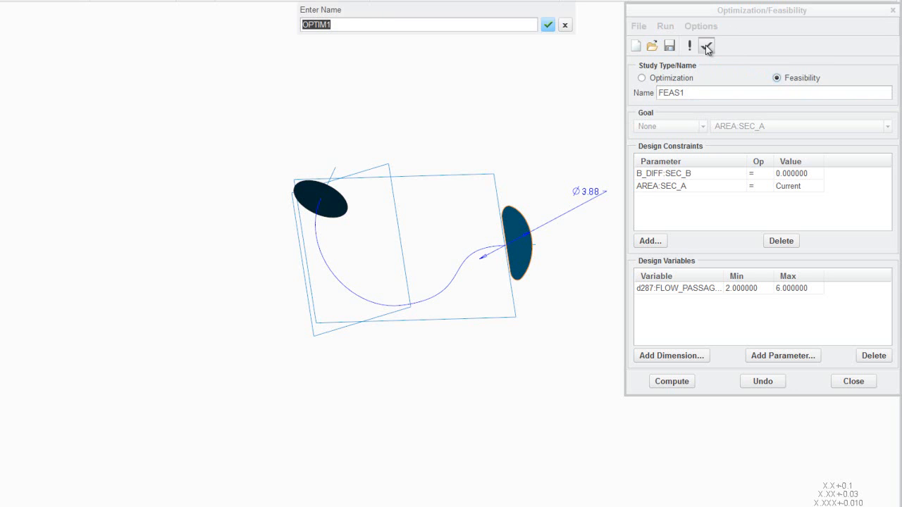
pyautogui.moveTo(706, 45)
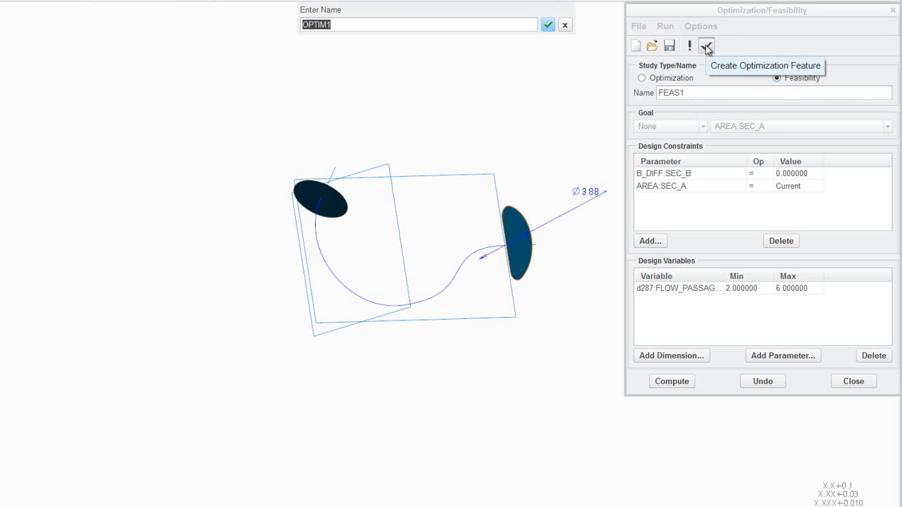
pyautogui.write('a')
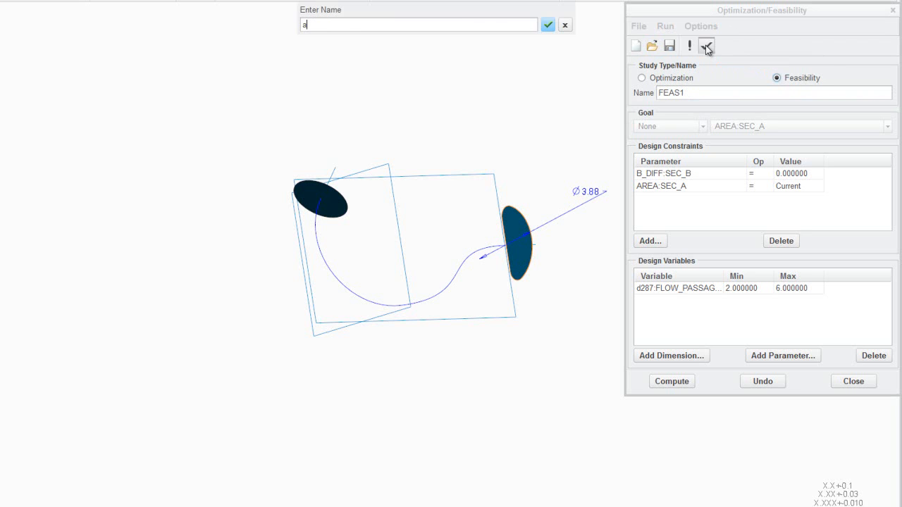
pyautogui.write('rea_dr')
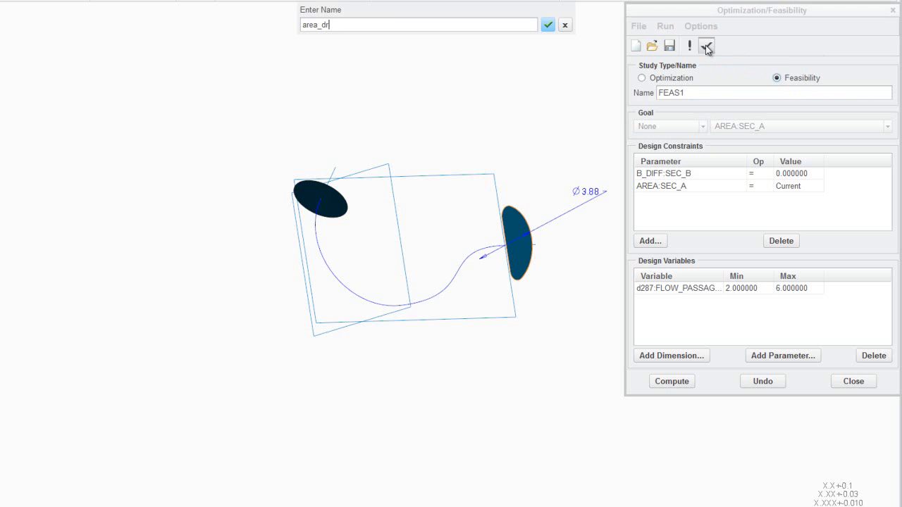
pyautogui.write('iver')
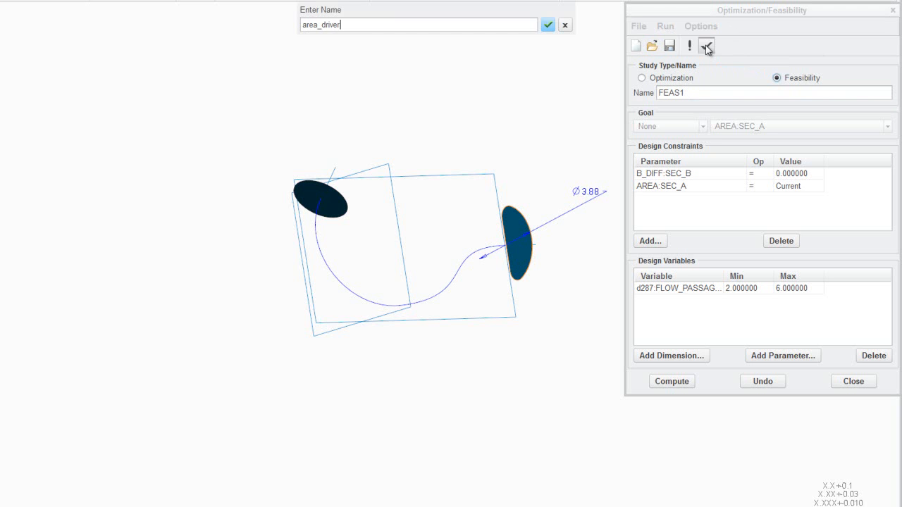
pyautogui.click(548, 24)
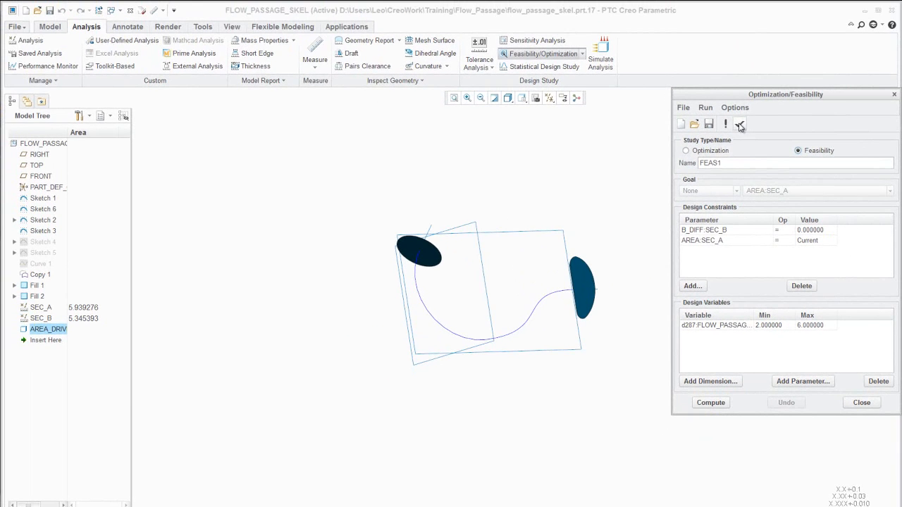
pyautogui.click(861, 402)
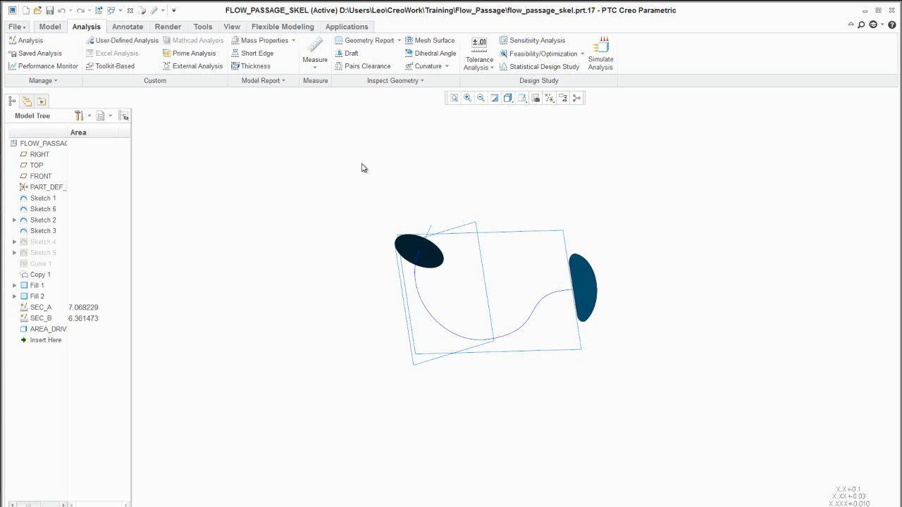
pyautogui.moveTo(187, 84)
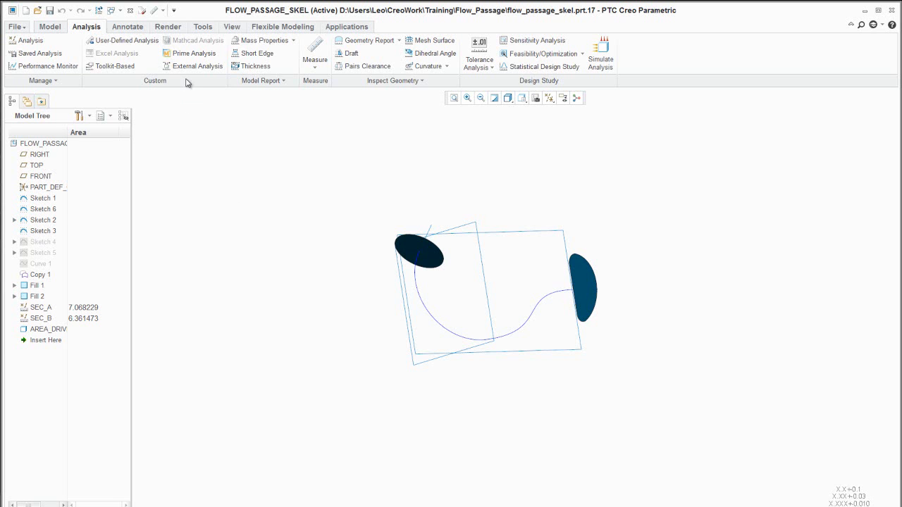
# - Add an area_ratio parameter in SEC_B's relations and replace the 0.9 factor with area_ratio
pyautogui.click(203, 26)
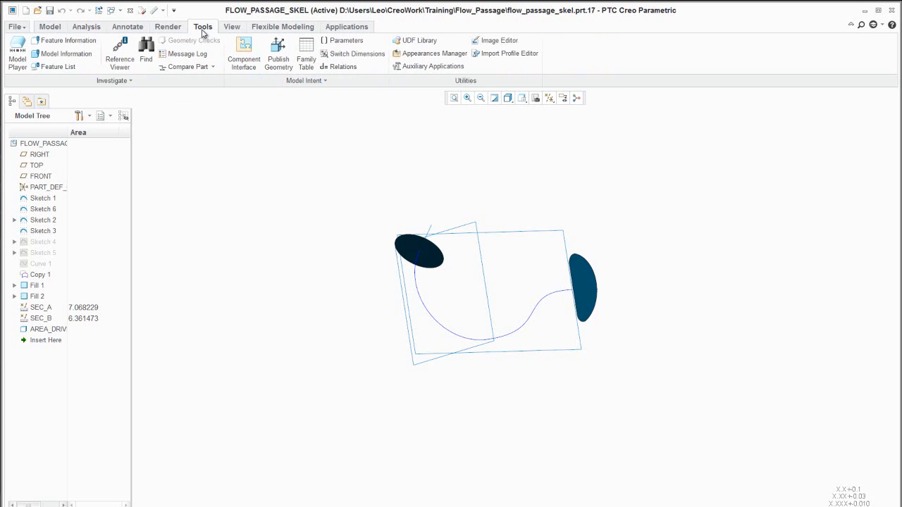
pyautogui.moveTo(343, 66)
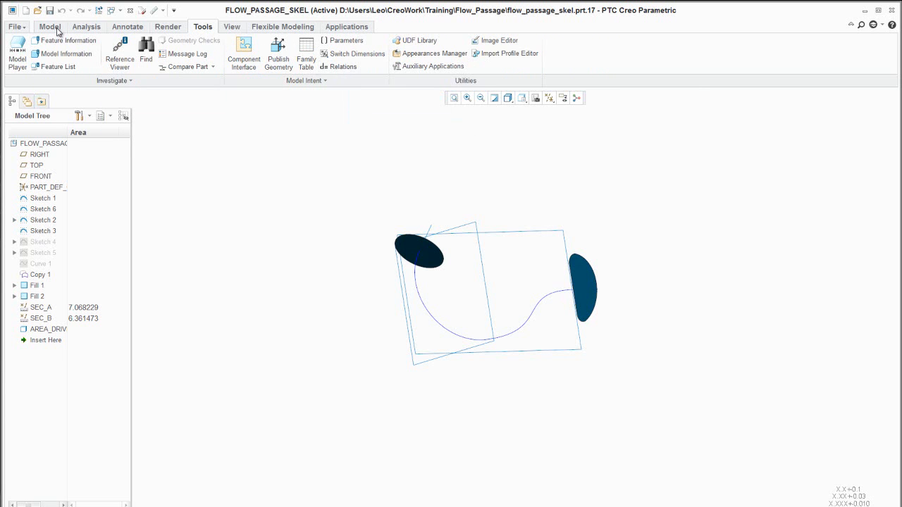
pyautogui.click(49, 27)
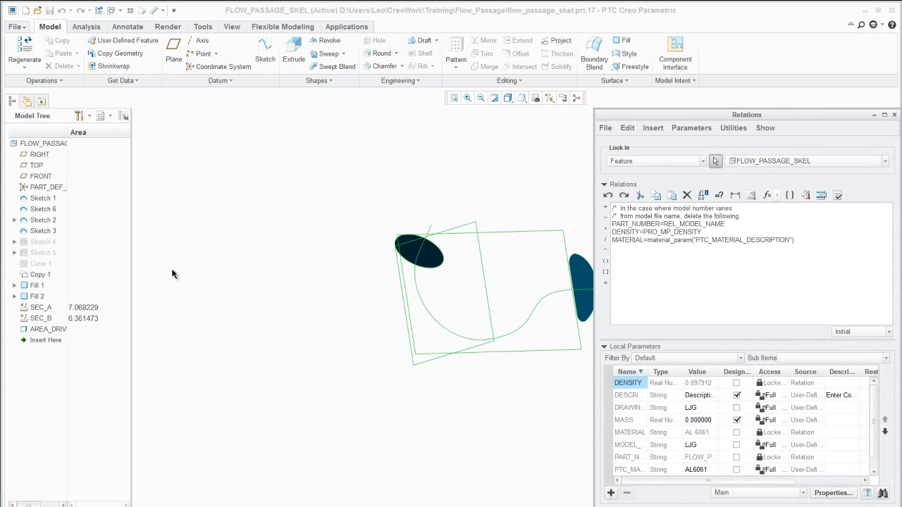
pyautogui.click(41, 319)
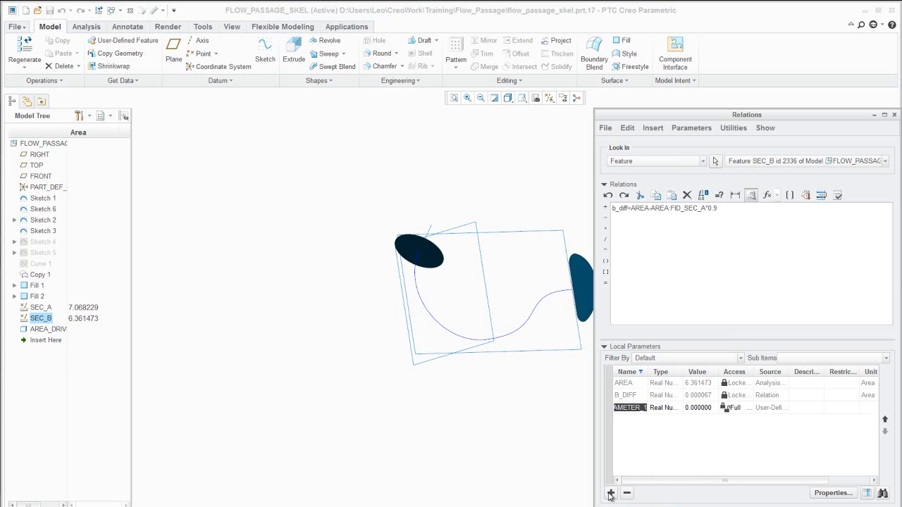
pyautogui.write('area_ratio')
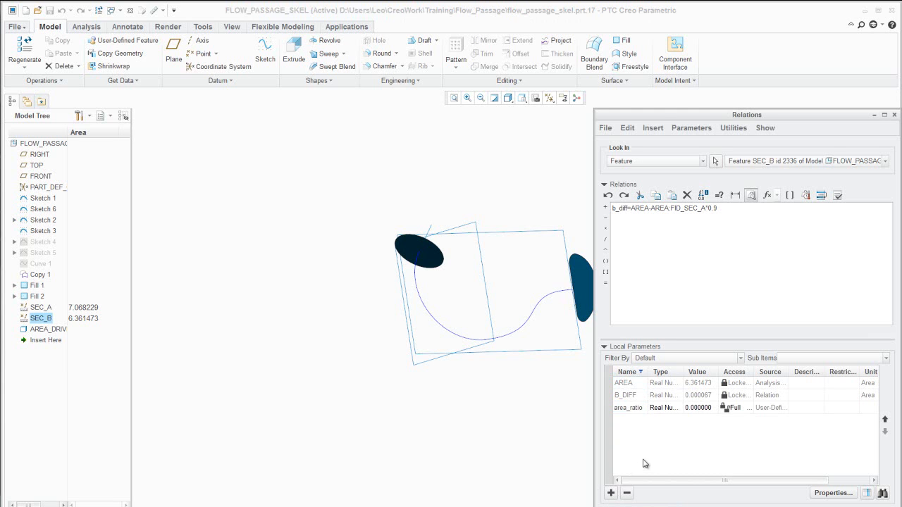
pyautogui.doubleClick(698, 408)
pyautogui.write('0.850000')
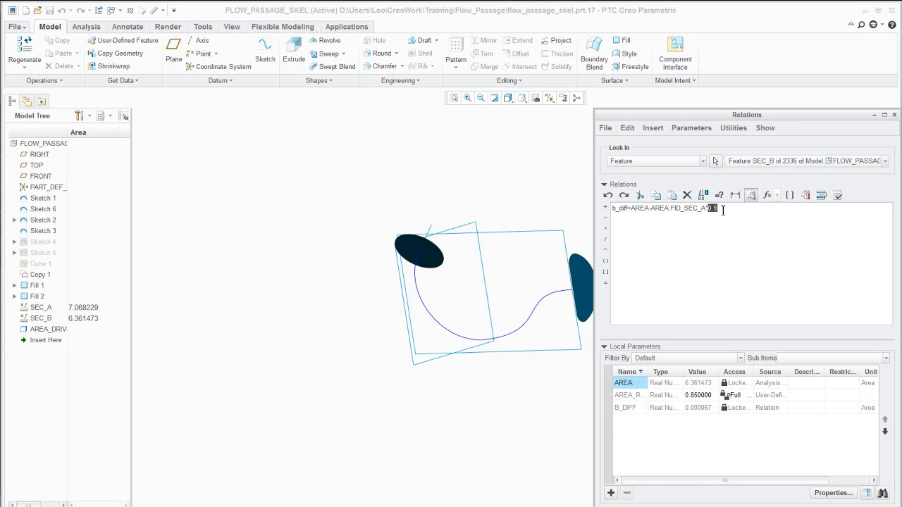
pyautogui.write('area')
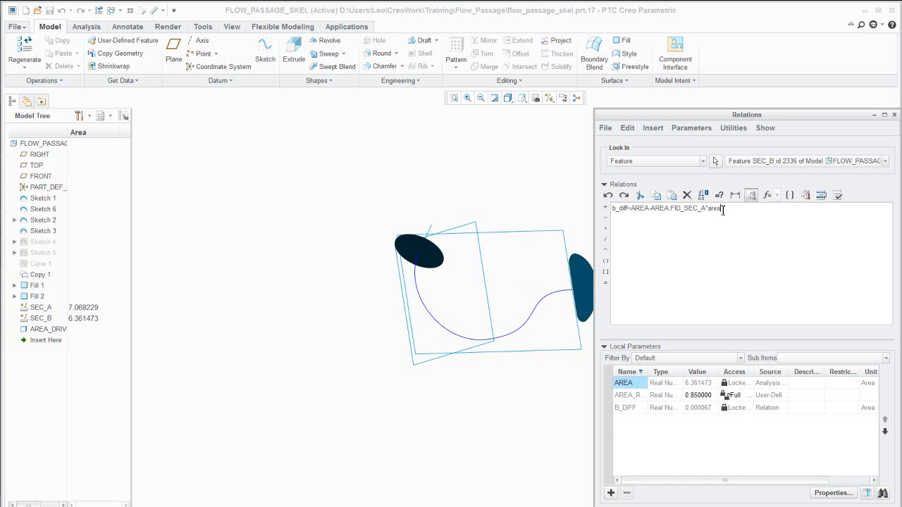
pyautogui.write('_ratio')
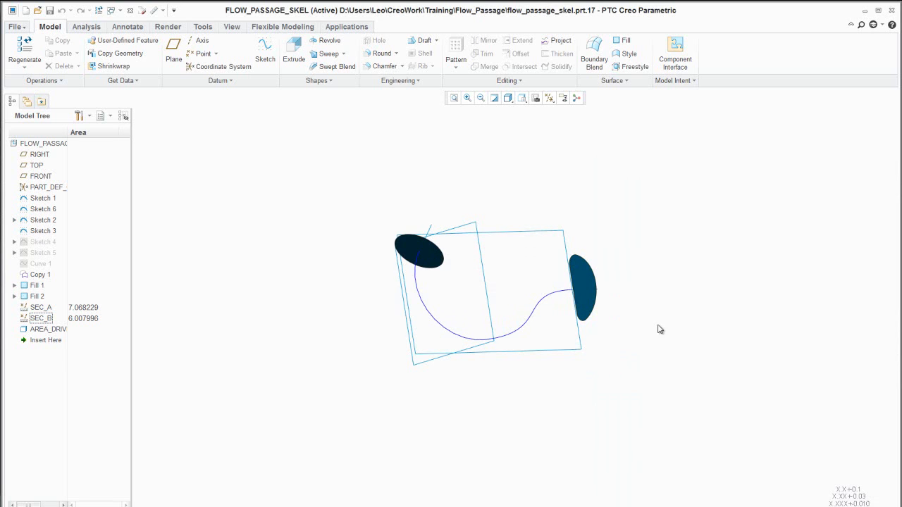
pyautogui.moveTo(701, 329)
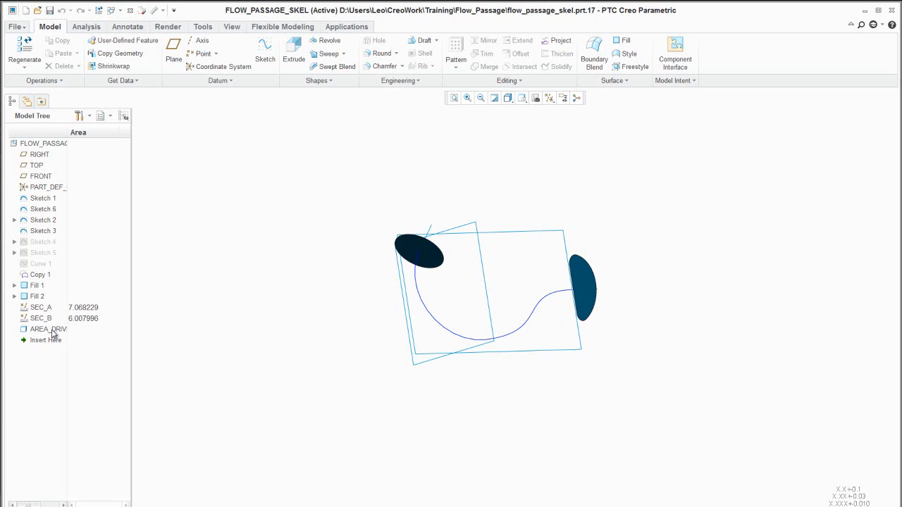
# - Set SEC_B's AREA_RATIO parameter to 0.75
pyautogui.rightClick(40, 318)
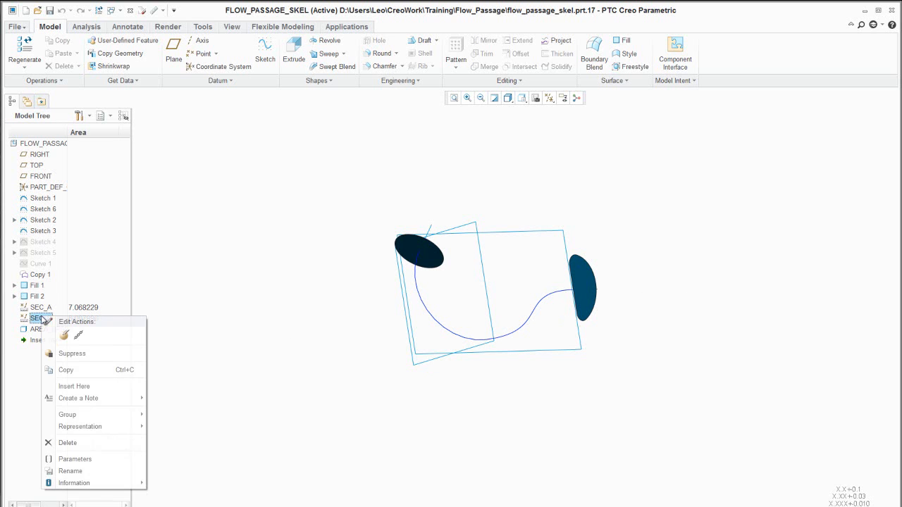
pyautogui.moveTo(72, 353)
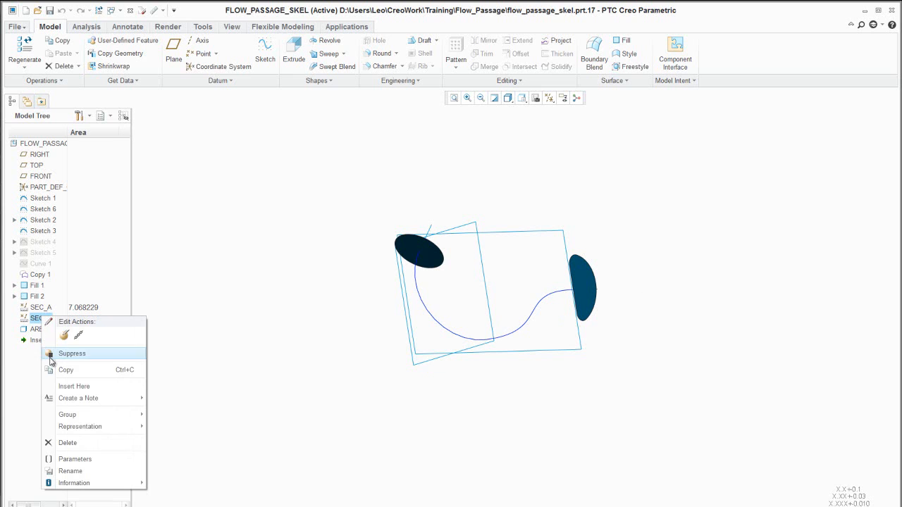
pyautogui.moveTo(75, 459)
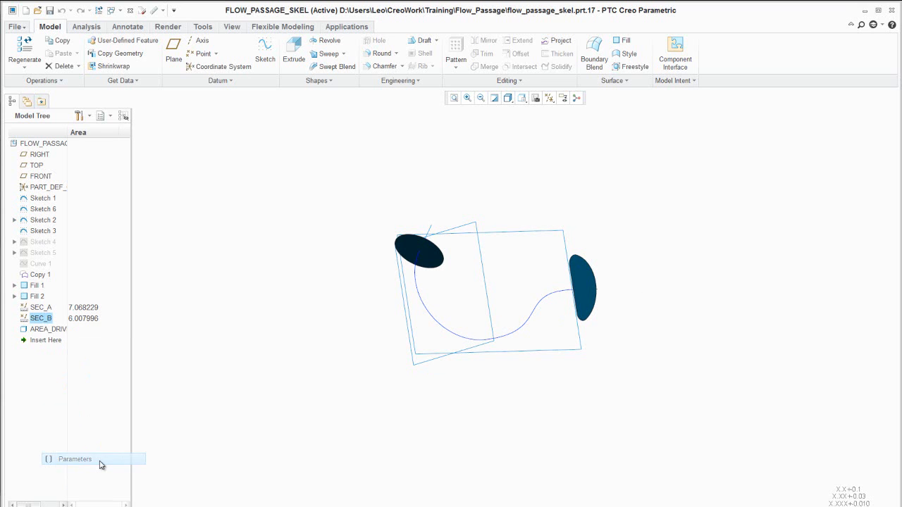
pyautogui.click(75, 459)
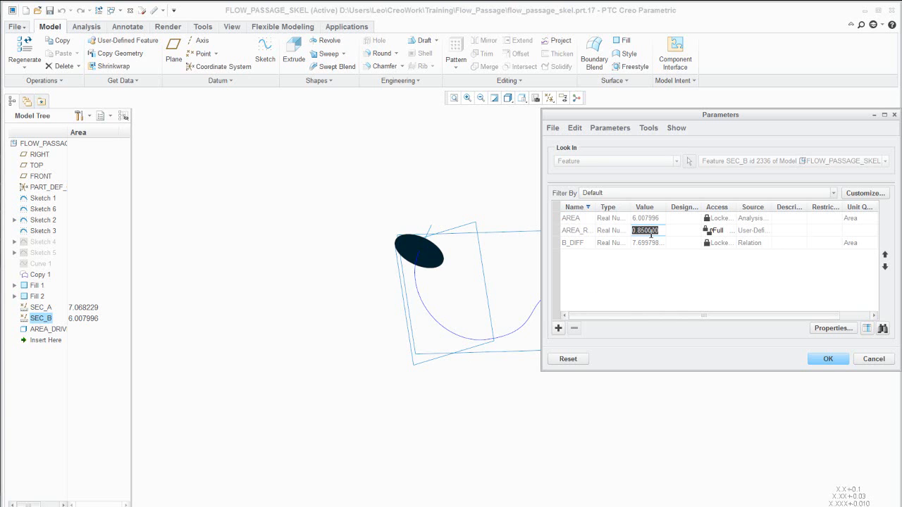
pyautogui.write('7')
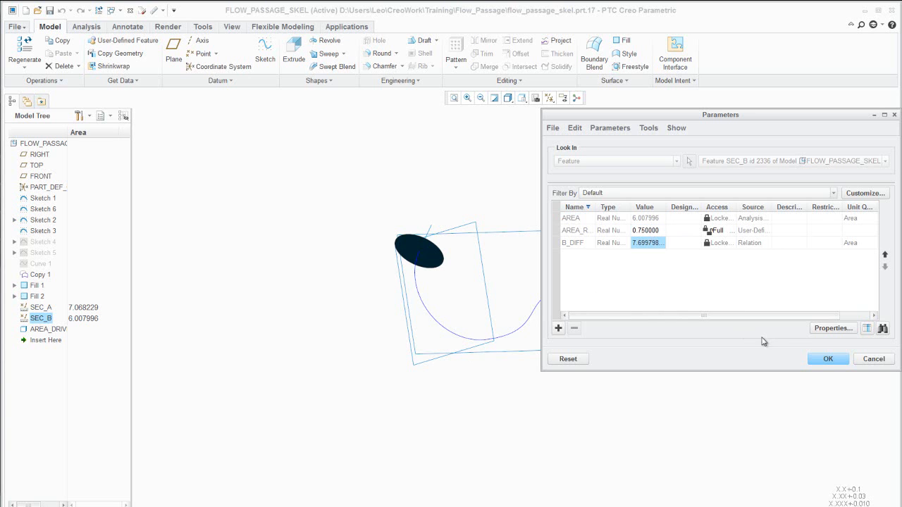
pyautogui.click(827, 359)
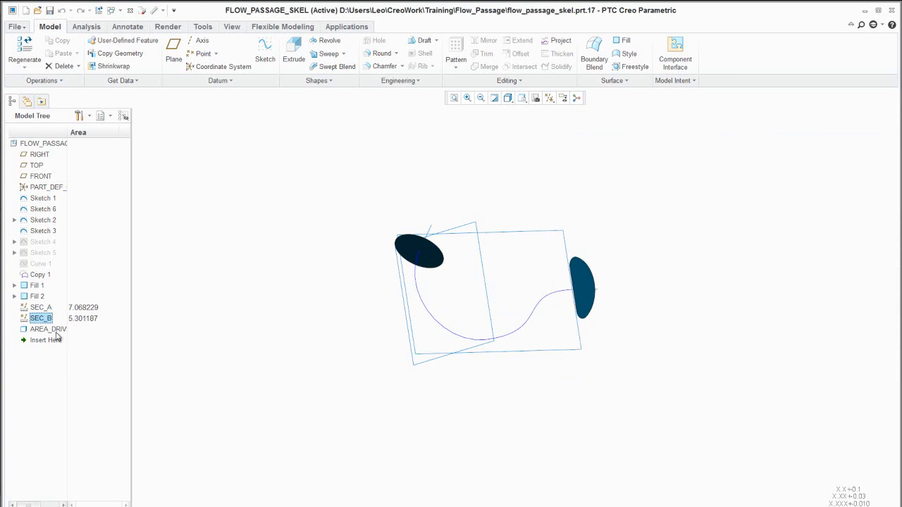
# - Set SEC_B's AREA_RATIO back to 0.9 and regenerate the model
pyautogui.rightClick(40, 318)
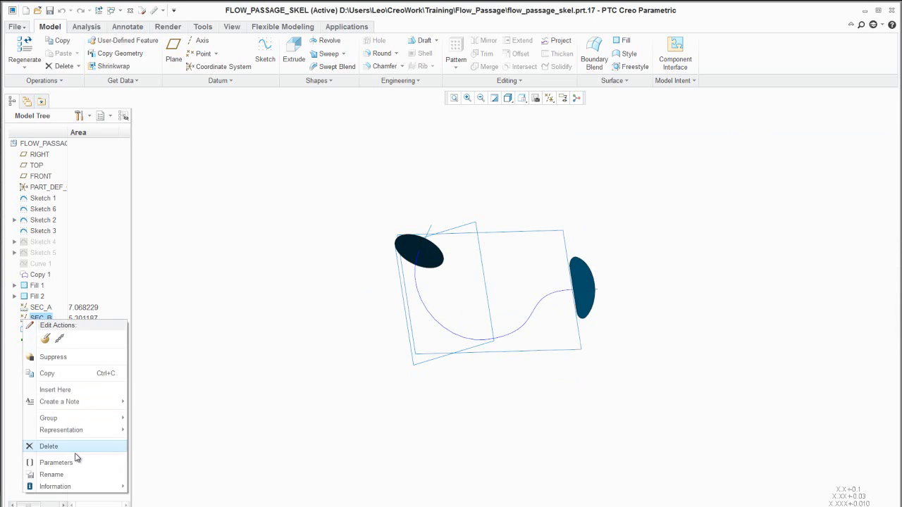
pyautogui.click(56, 462)
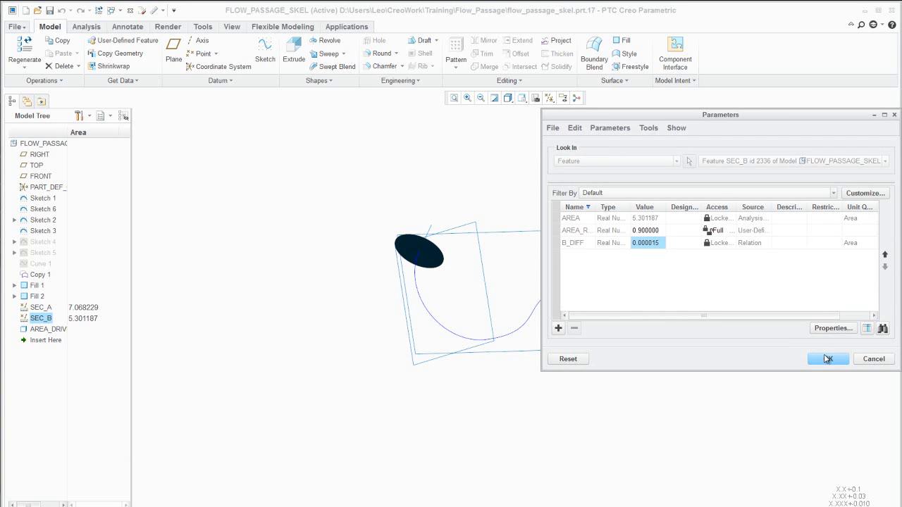
pyautogui.click(828, 359)
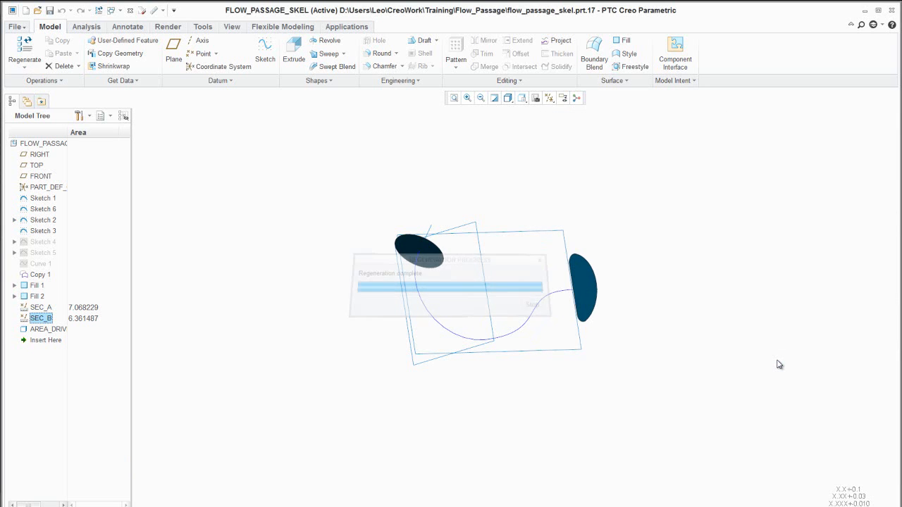